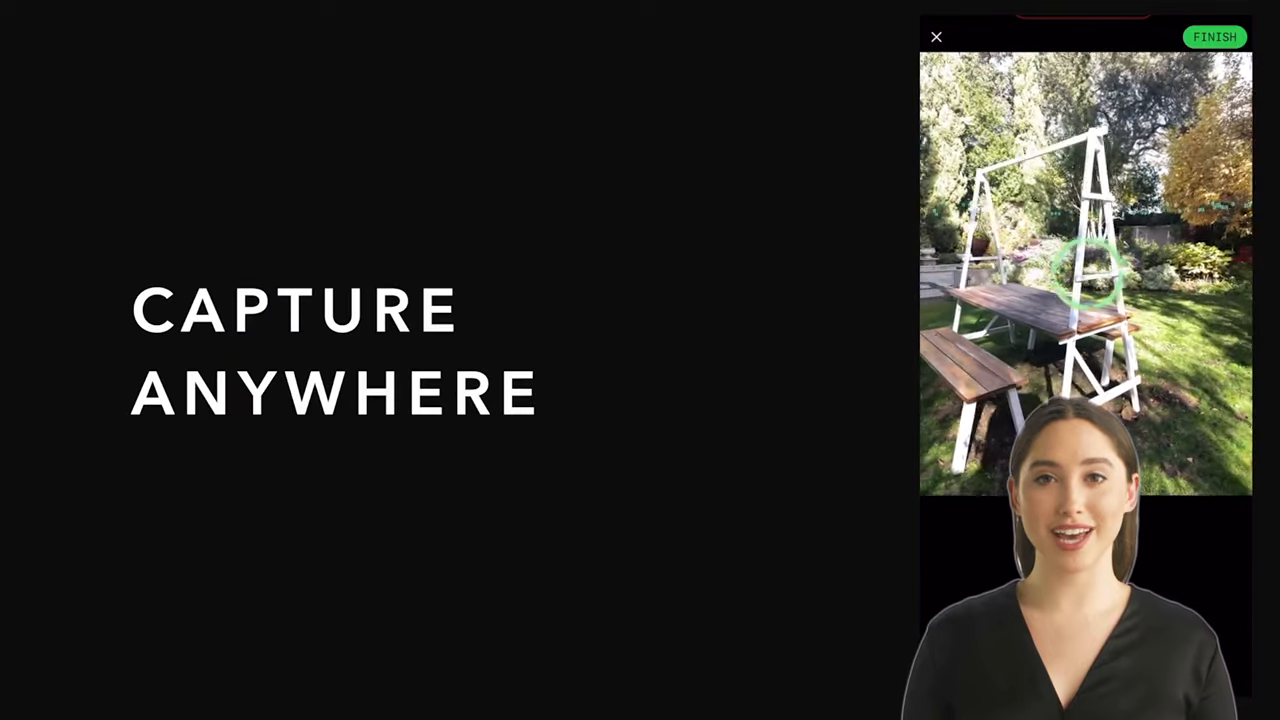
- Generate a Renaissance village sunrise skybox, look around the panorama, and generate again
click(1215, 37)
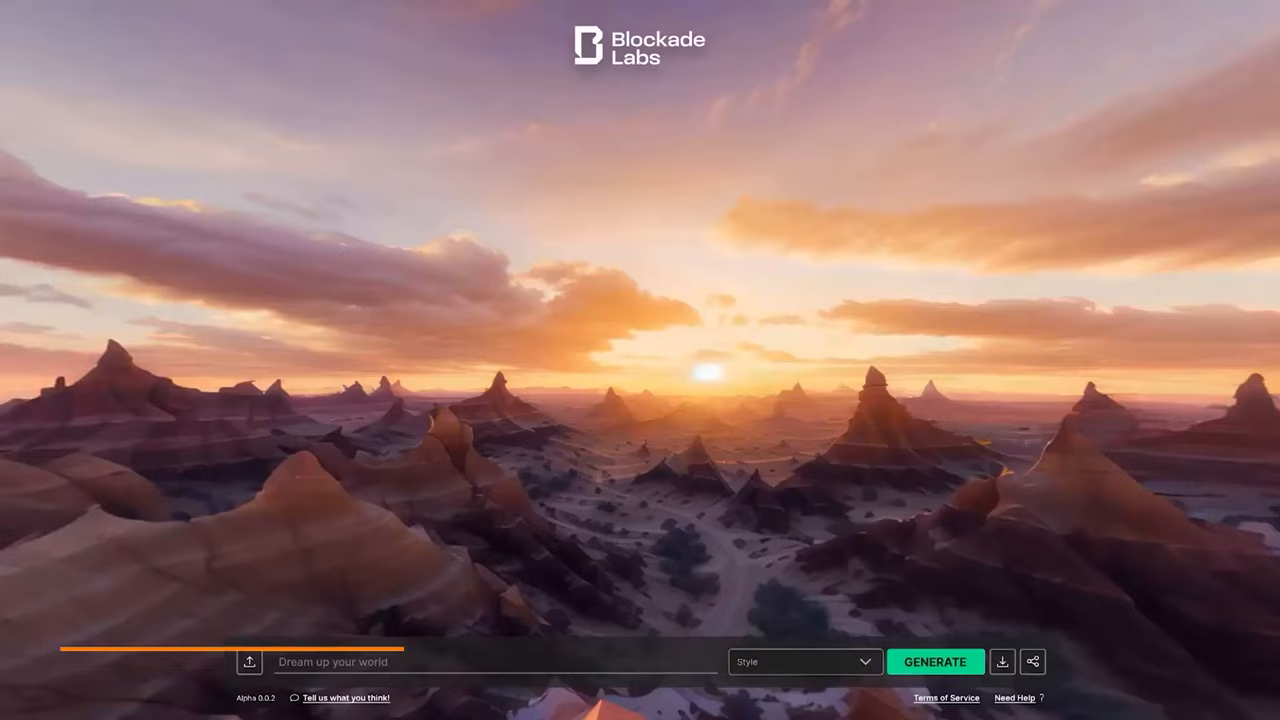
click(934, 661)
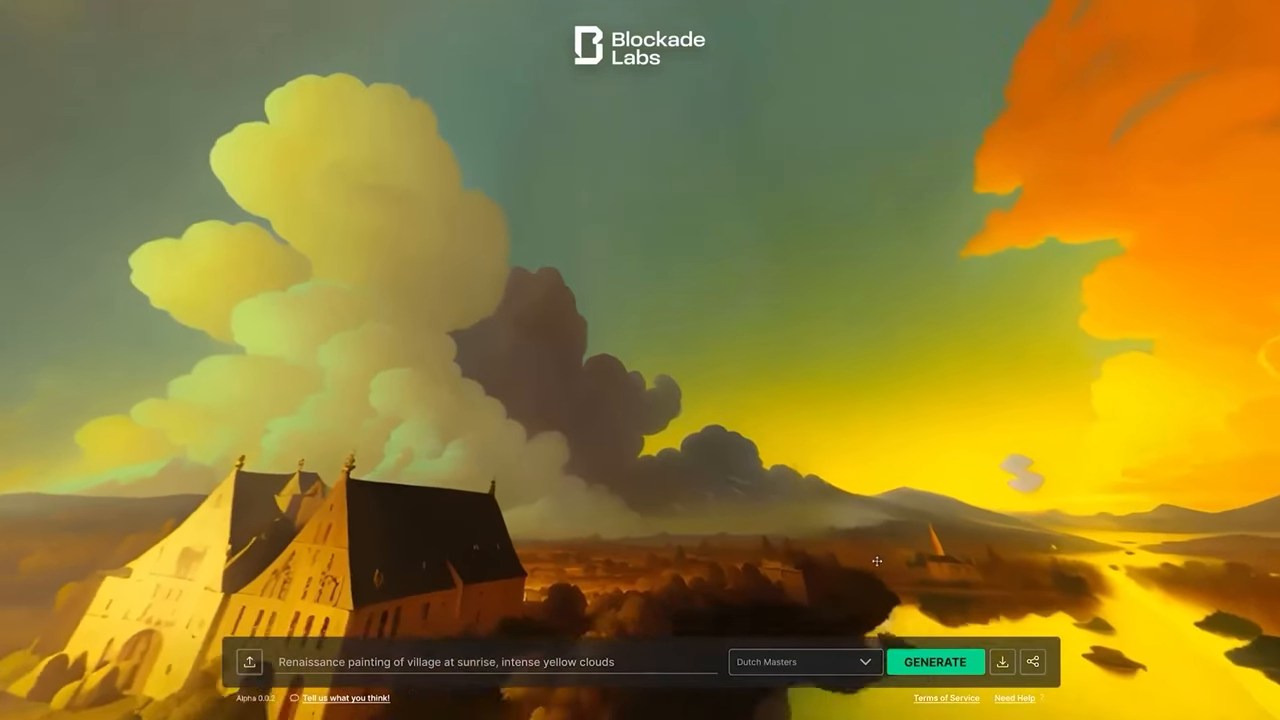
drag(876, 560, 424, 290)
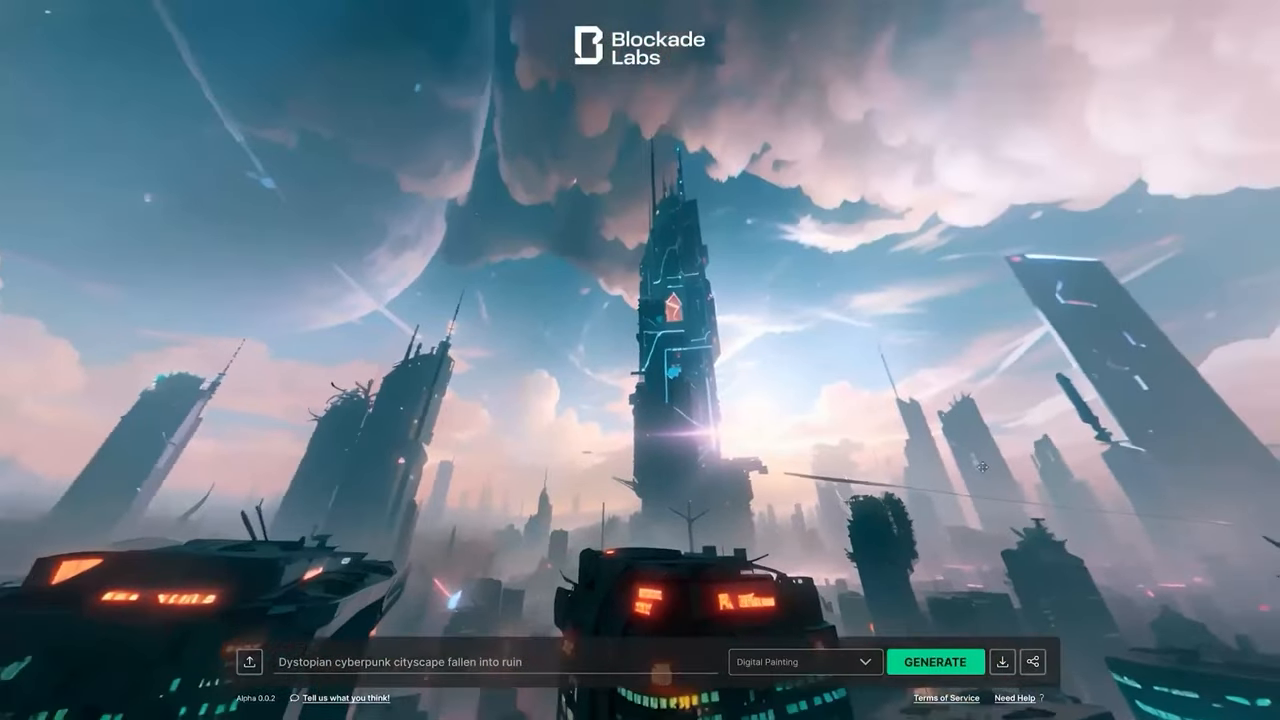
click(934, 661)
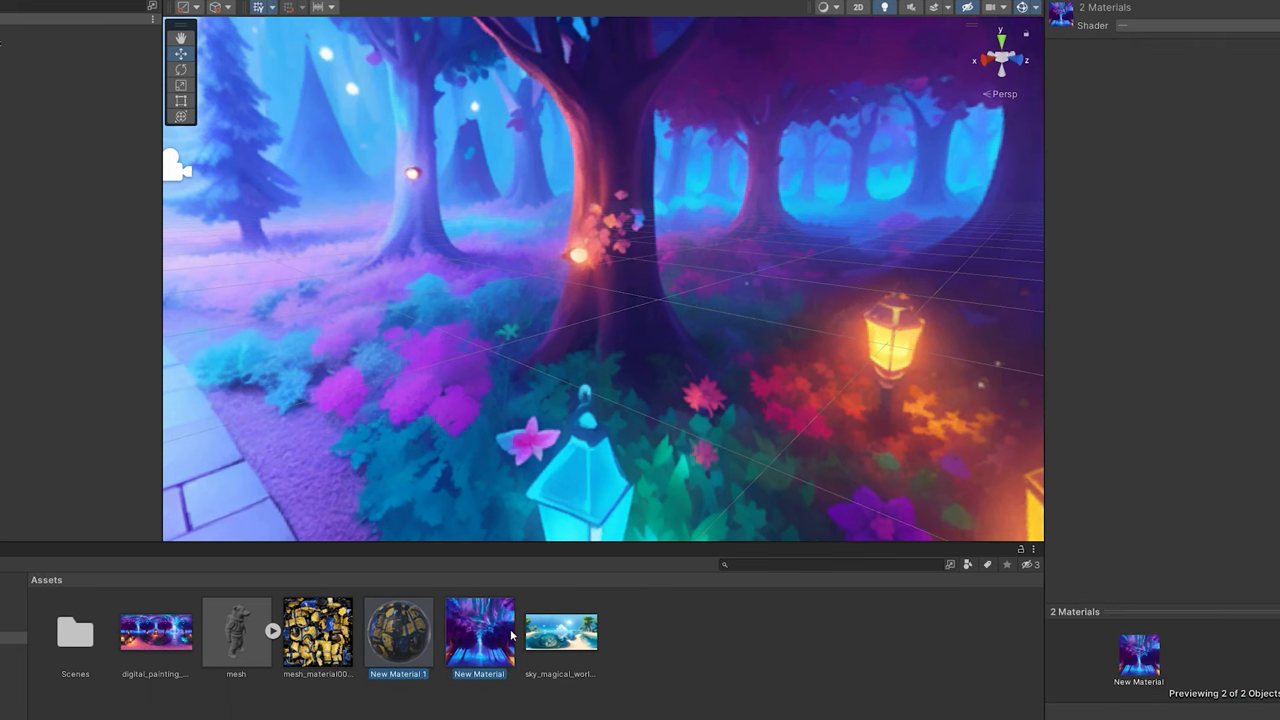
- Create a material using the Skybox > Panoramic shader for the beach panorama
right_click(510, 635)
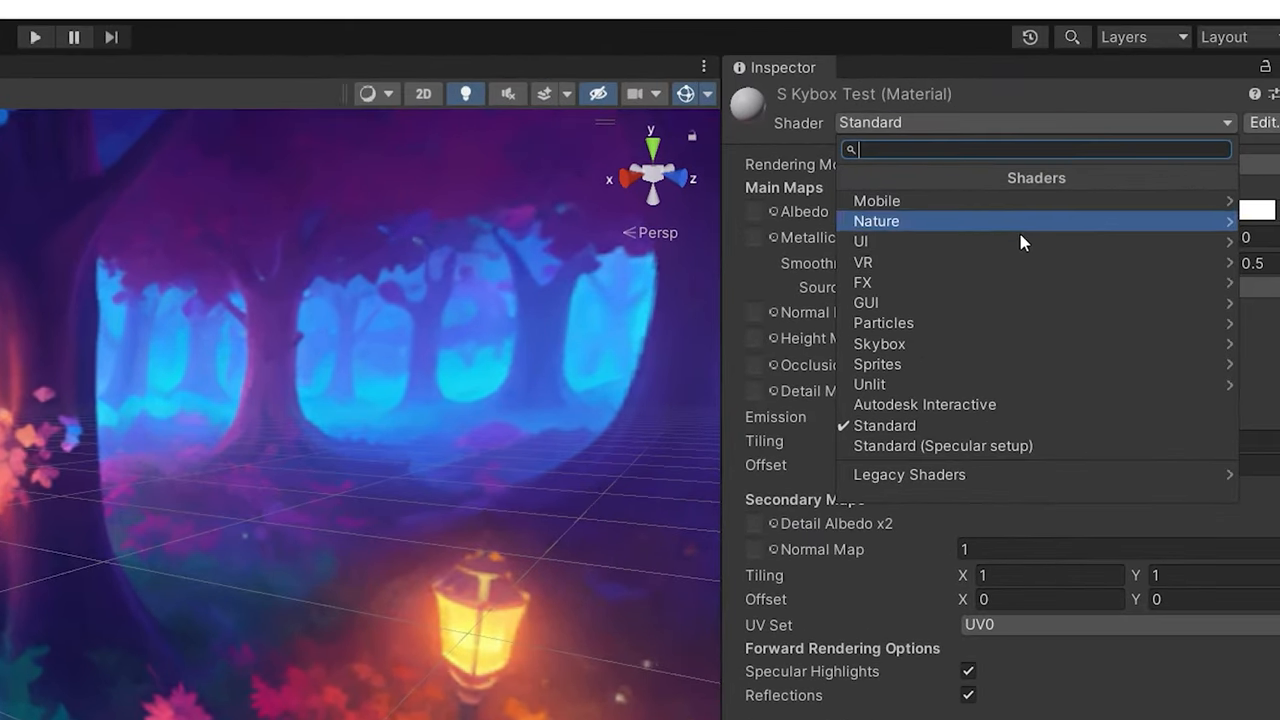
click(879, 343)
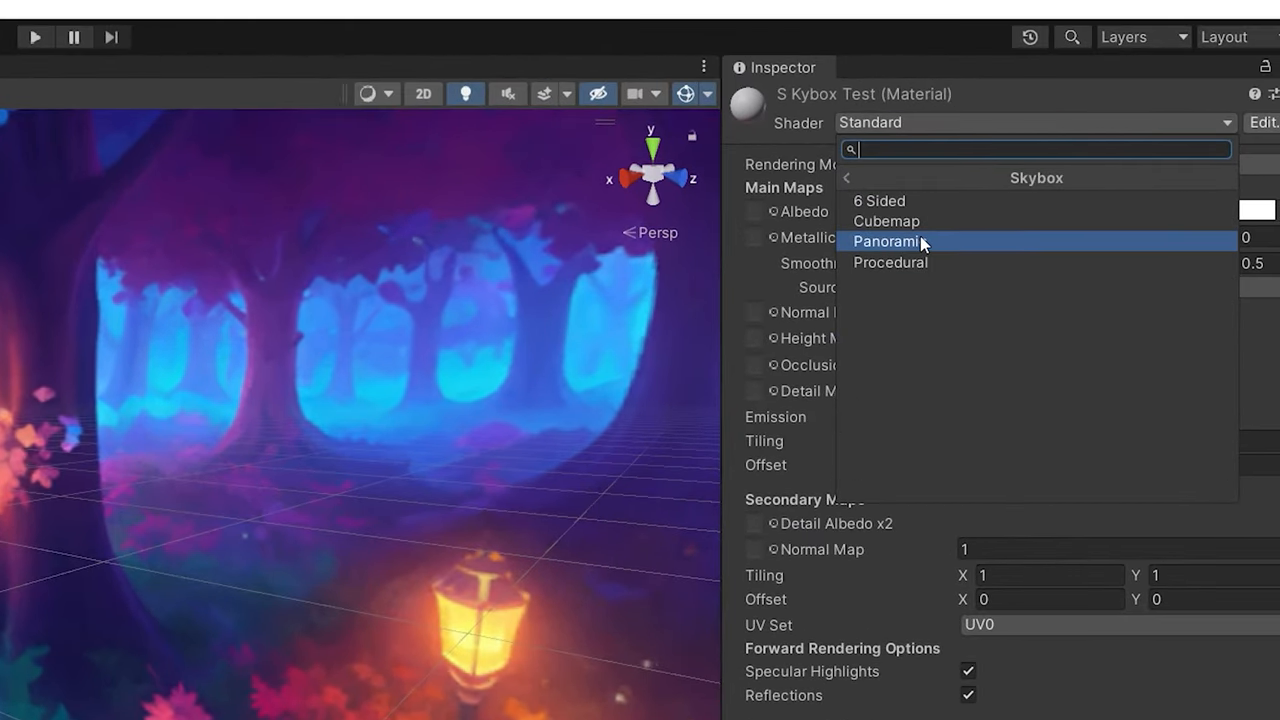
click(888, 241)
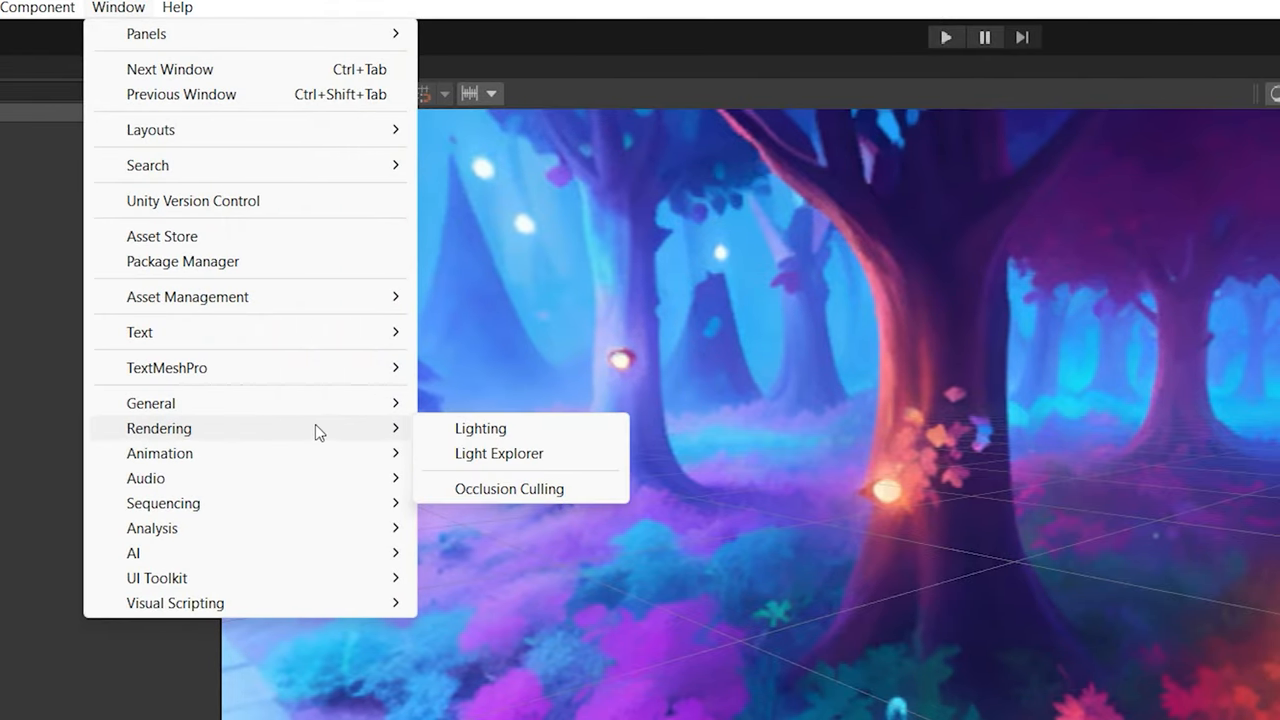
- Assign the panoramic material as the Skybox Material in Lighting's Environment settings
click(480, 428)
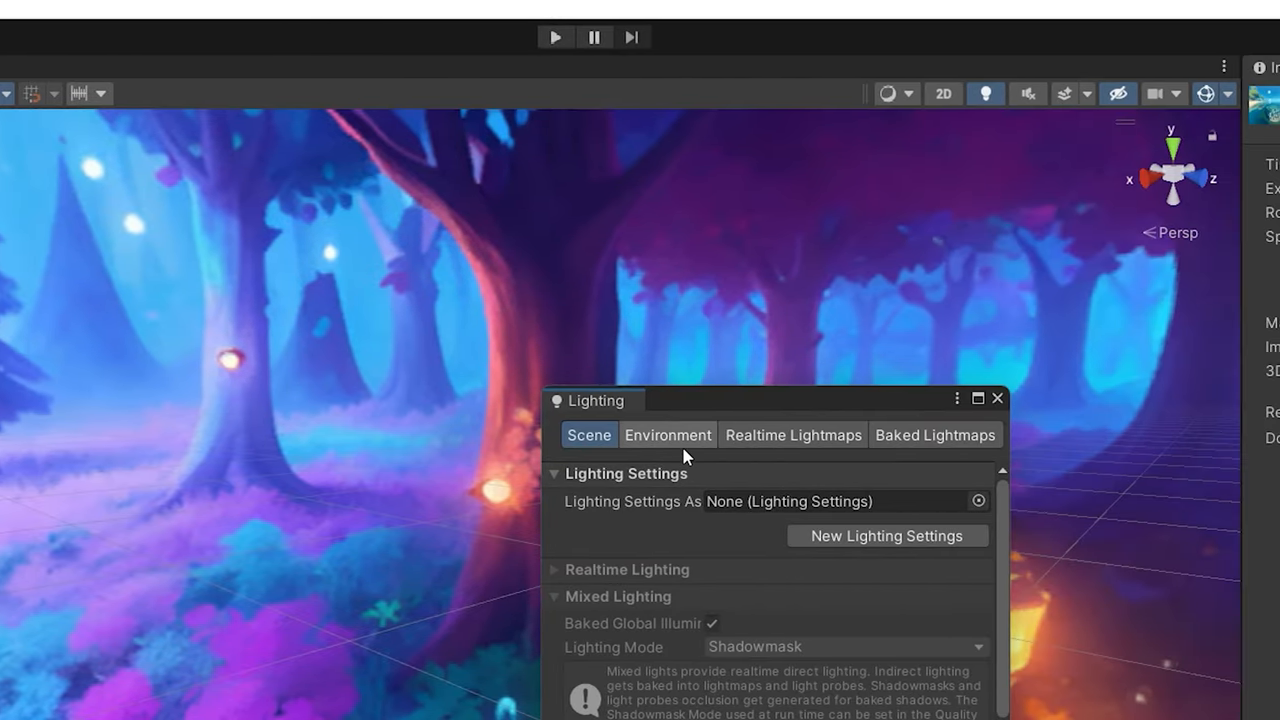
click(667, 434)
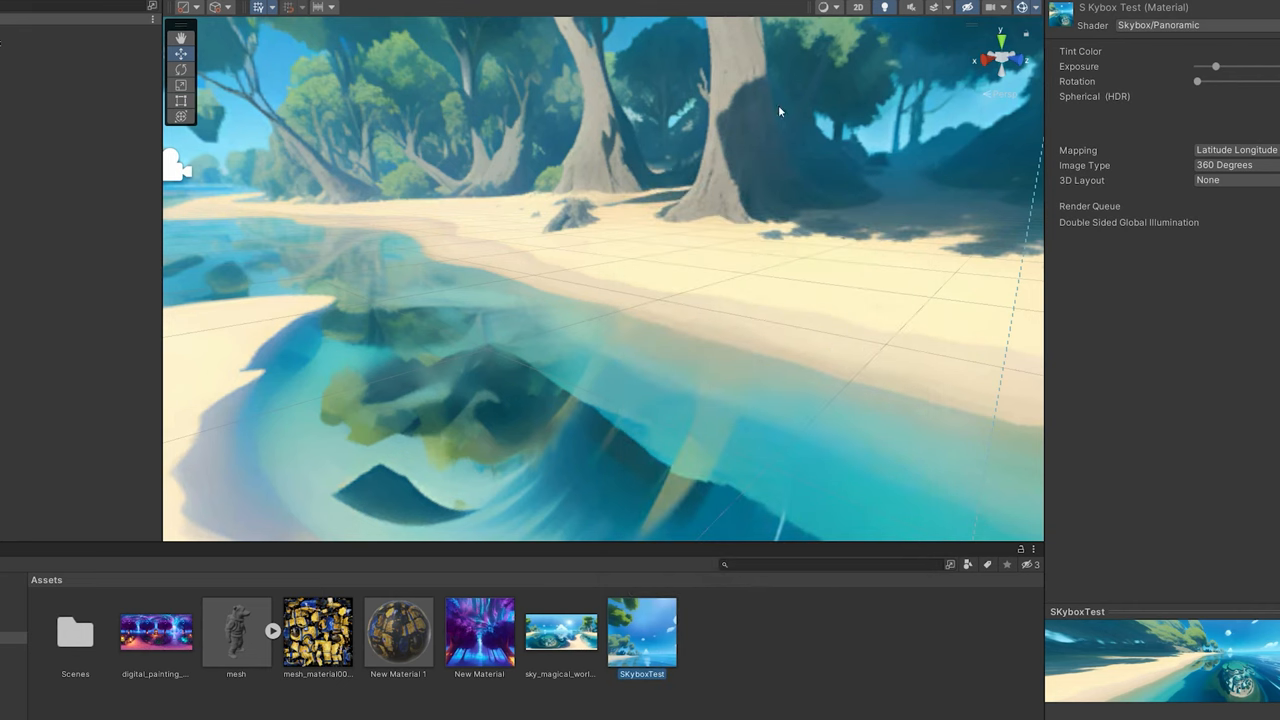
click(560, 631)
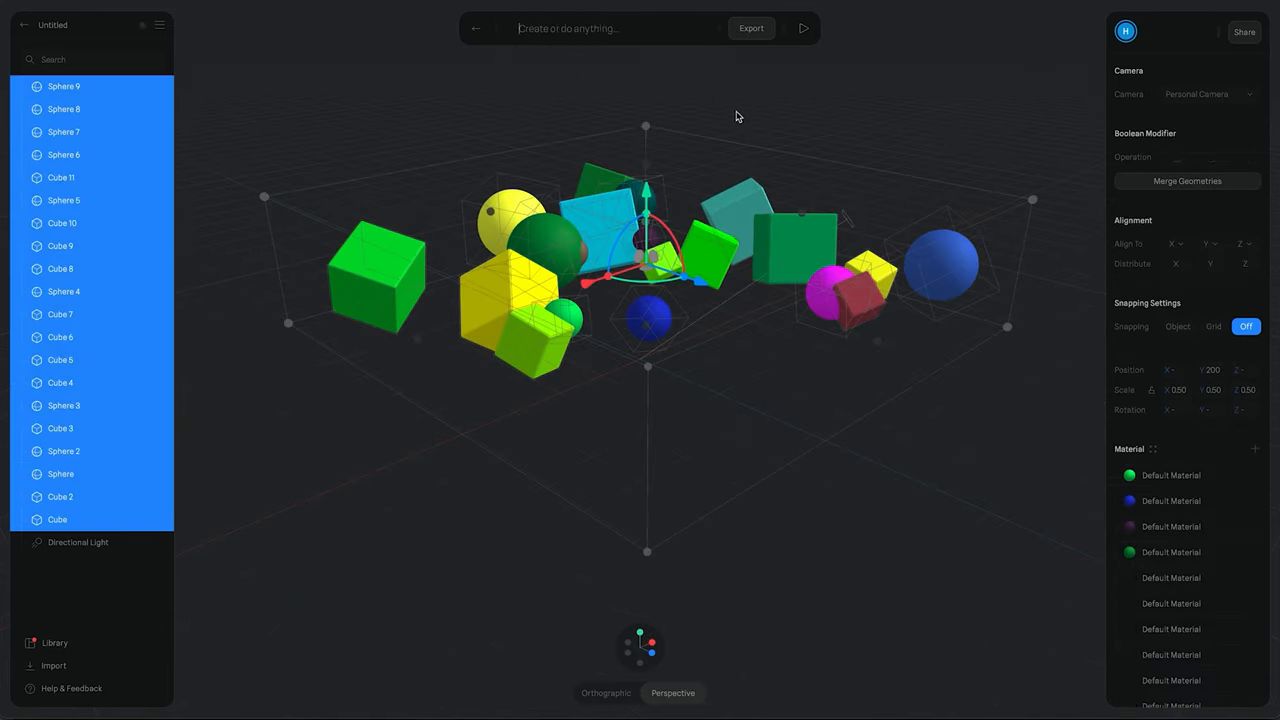
- Ask Spline's AI prompt bar to 'make it spin' for the generated car
click(804, 27)
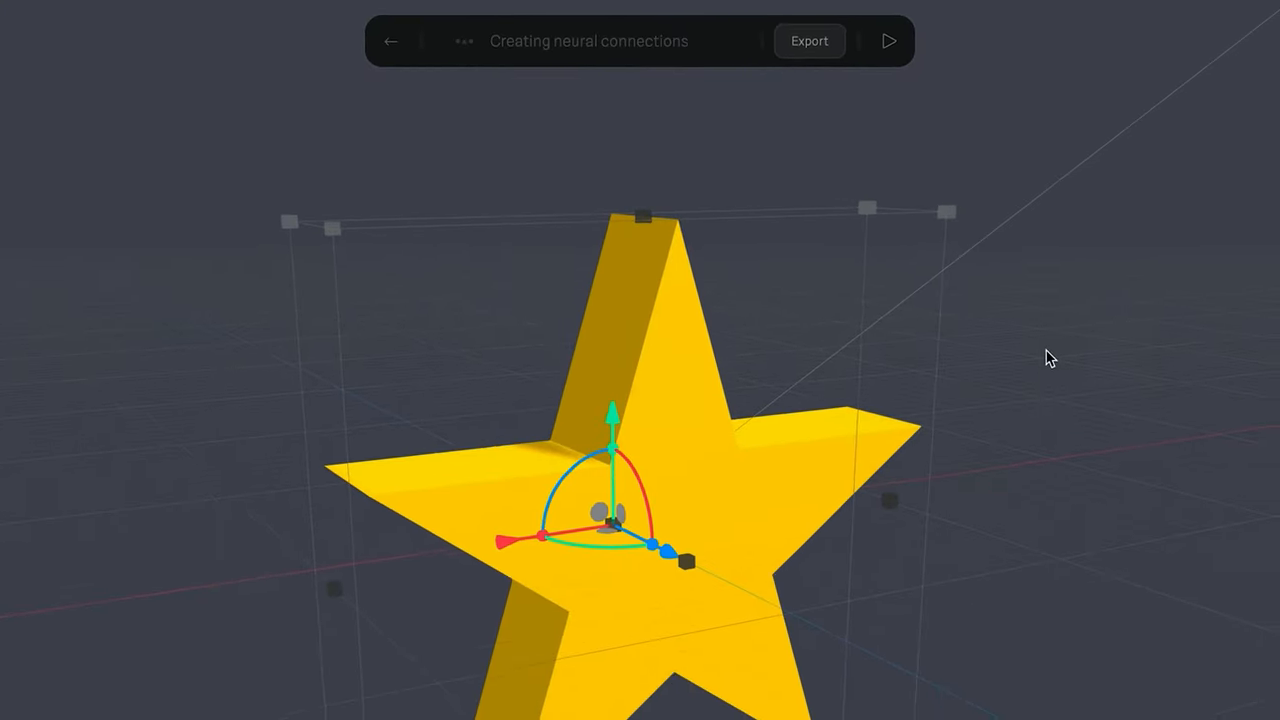
text(make it spin fs)
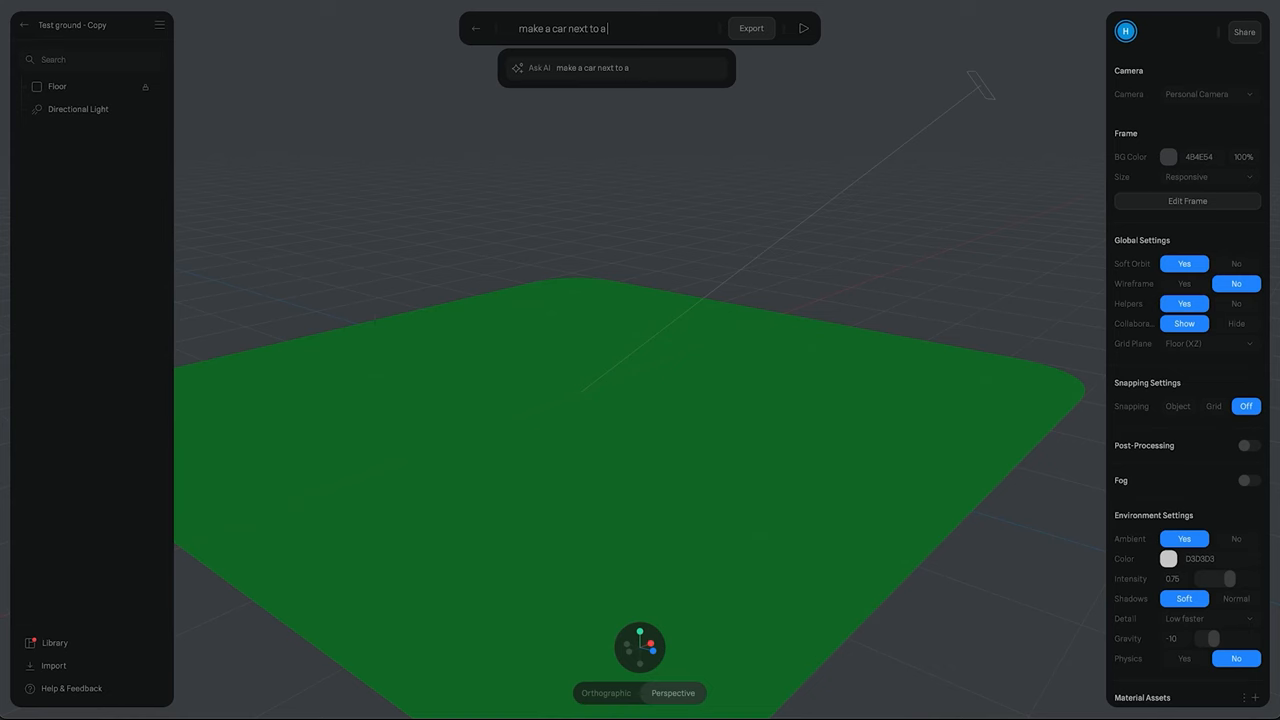
key(Return)
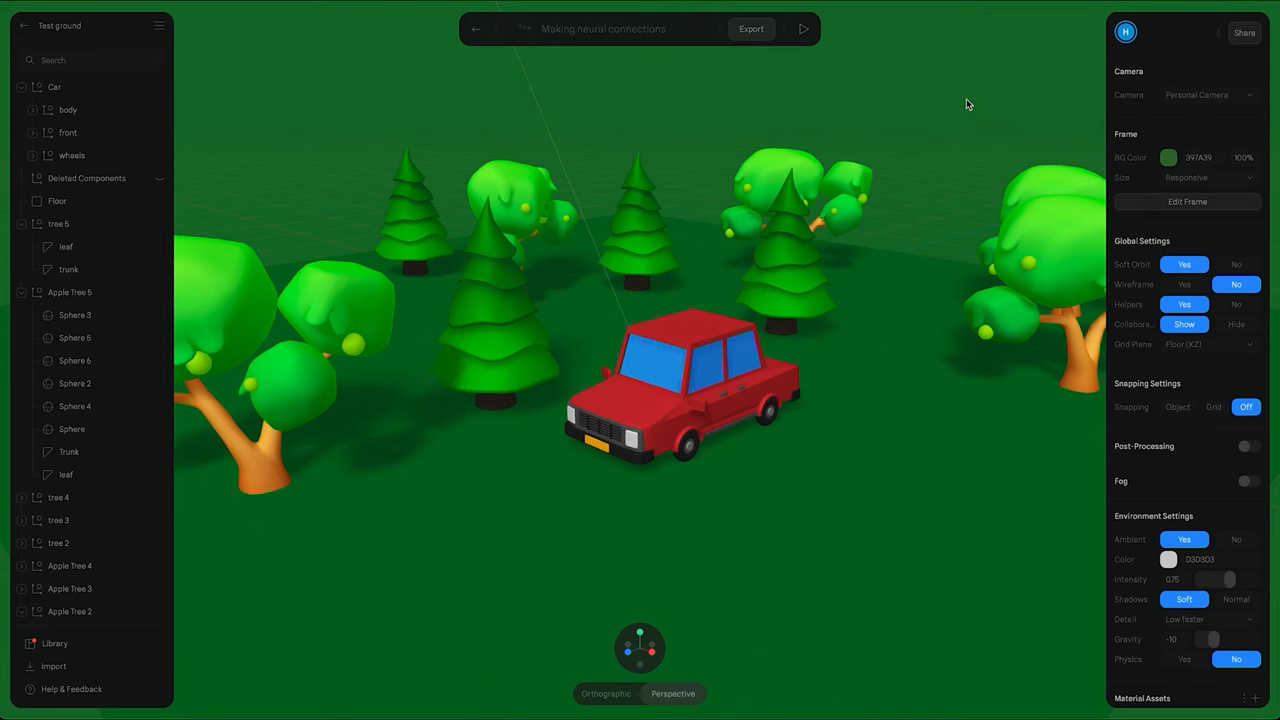
click(804, 28)
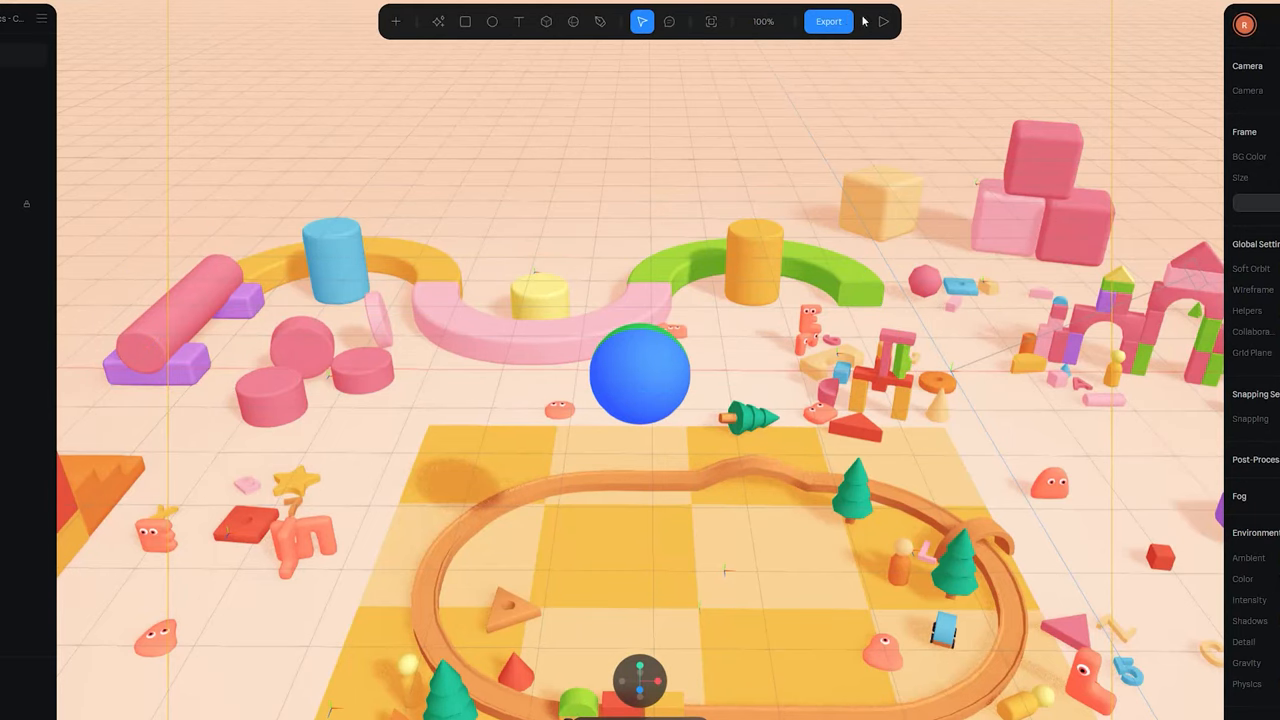
- Play the toy scene preview, then bring up Export's Code Export (Beta) options
click(883, 21)
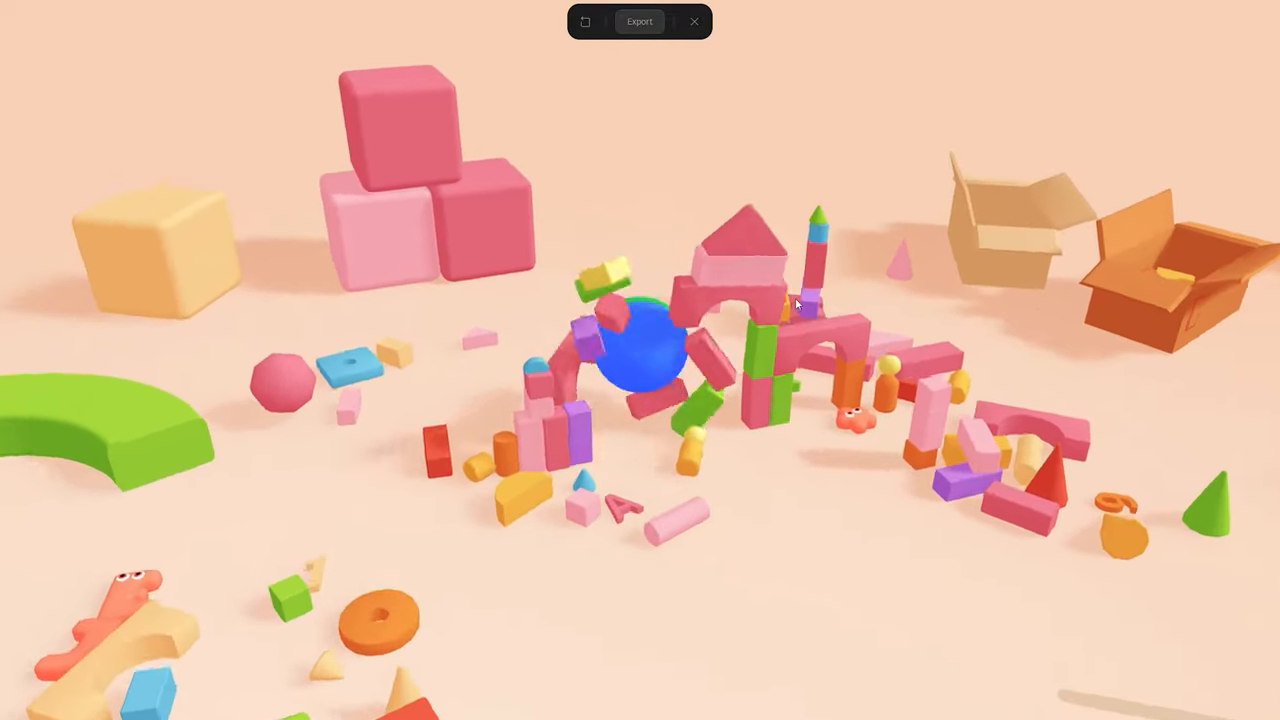
click(639, 21)
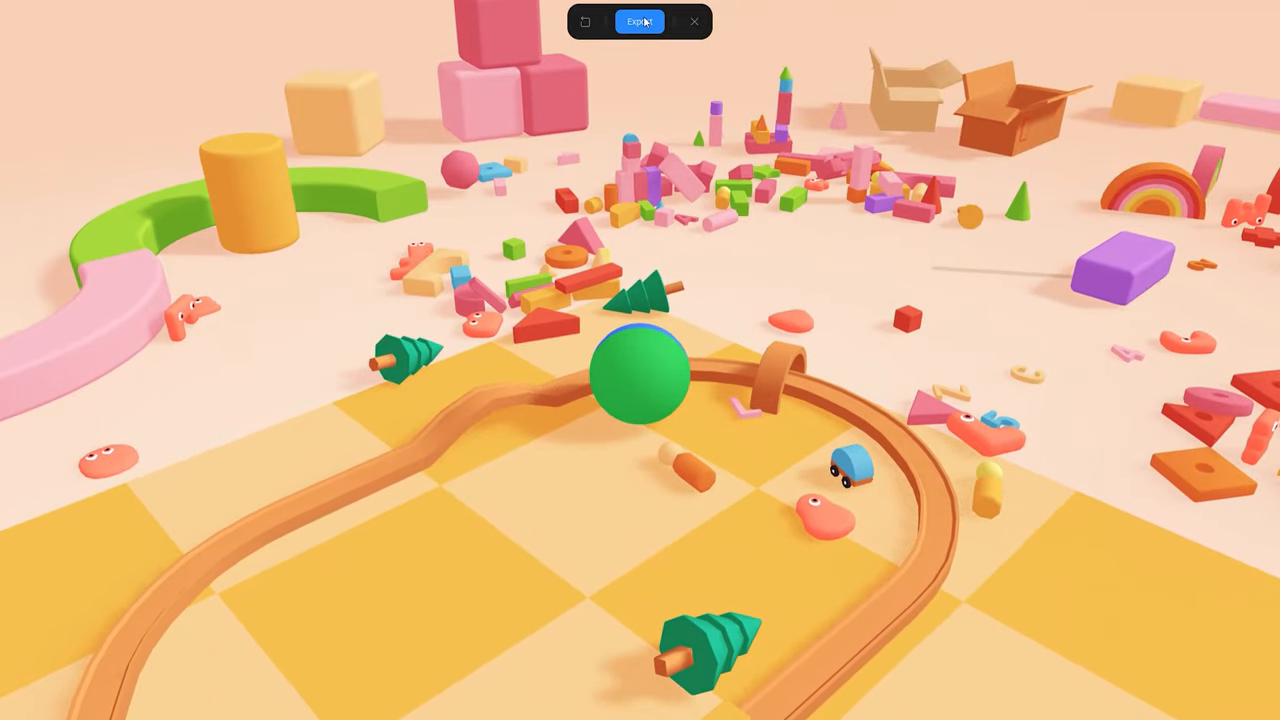
click(639, 21)
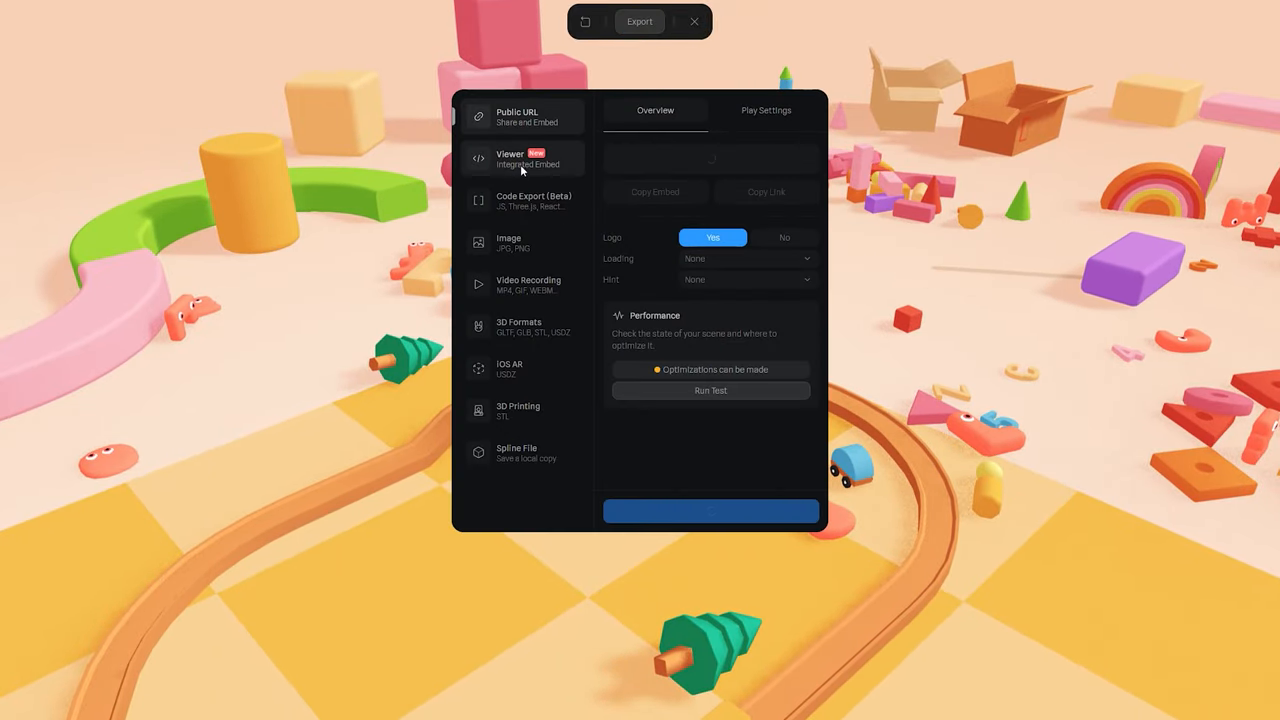
click(533, 200)
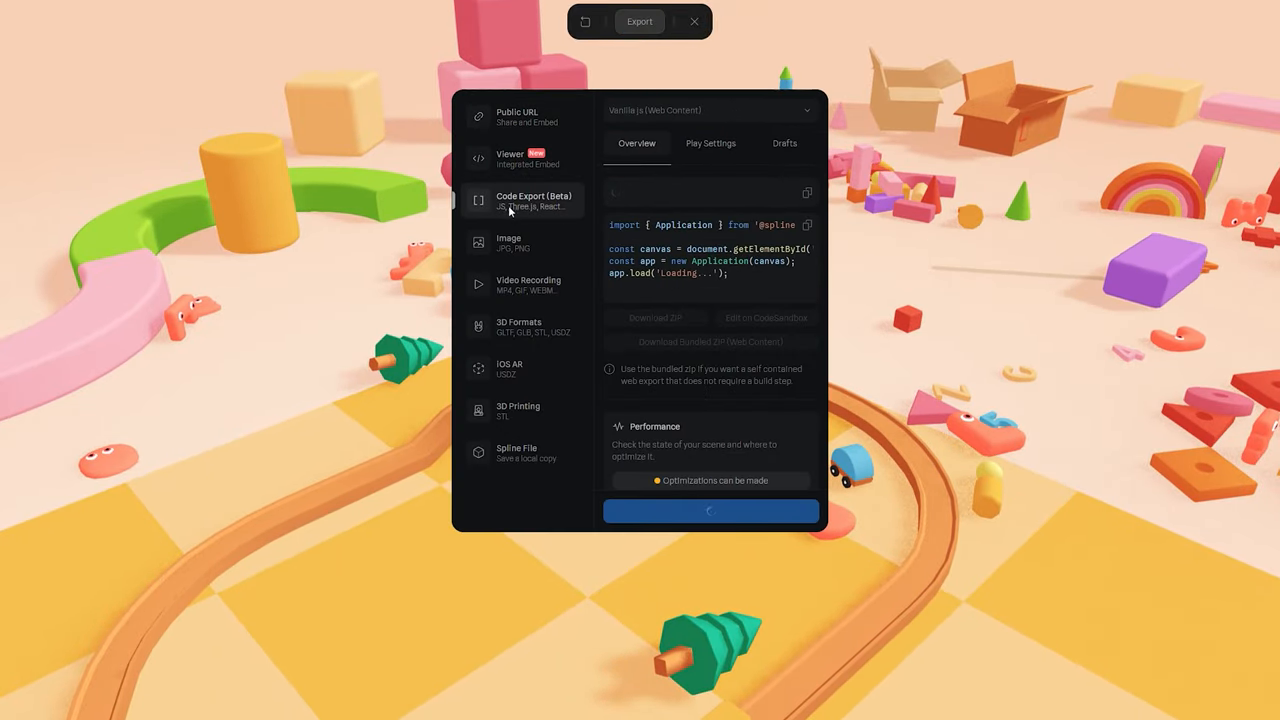
click(528, 285)
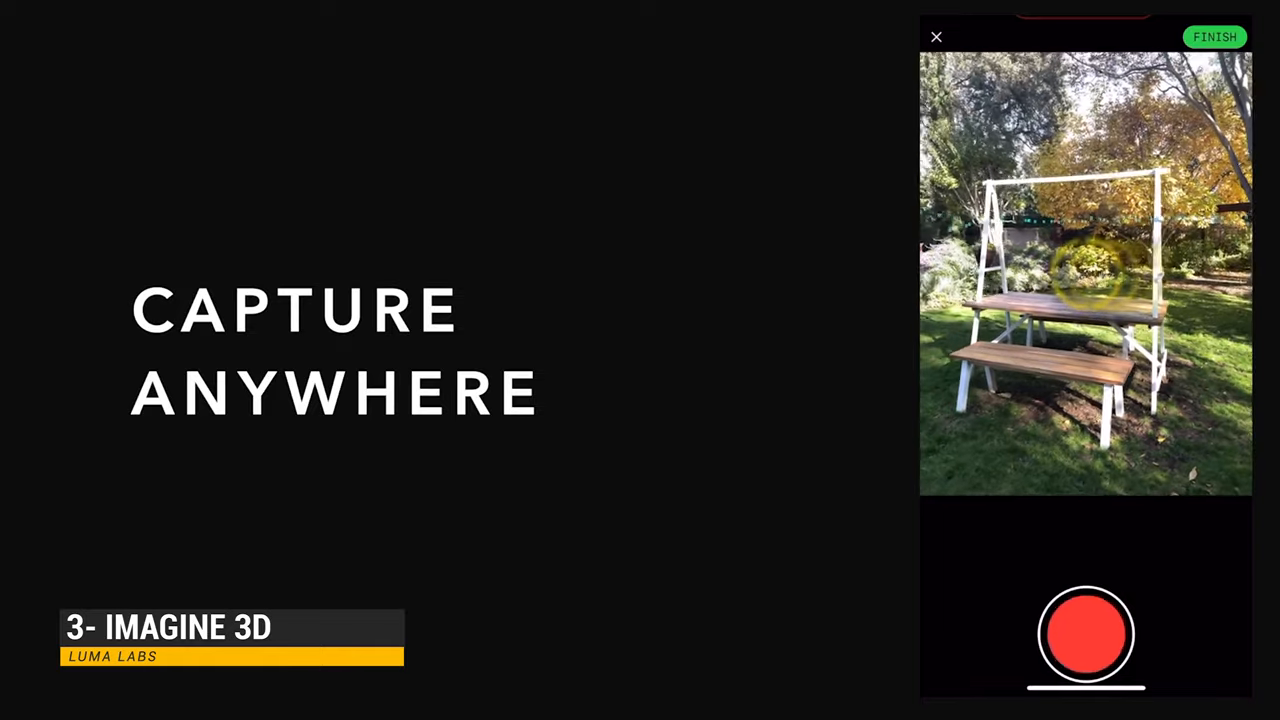
click(1214, 37)
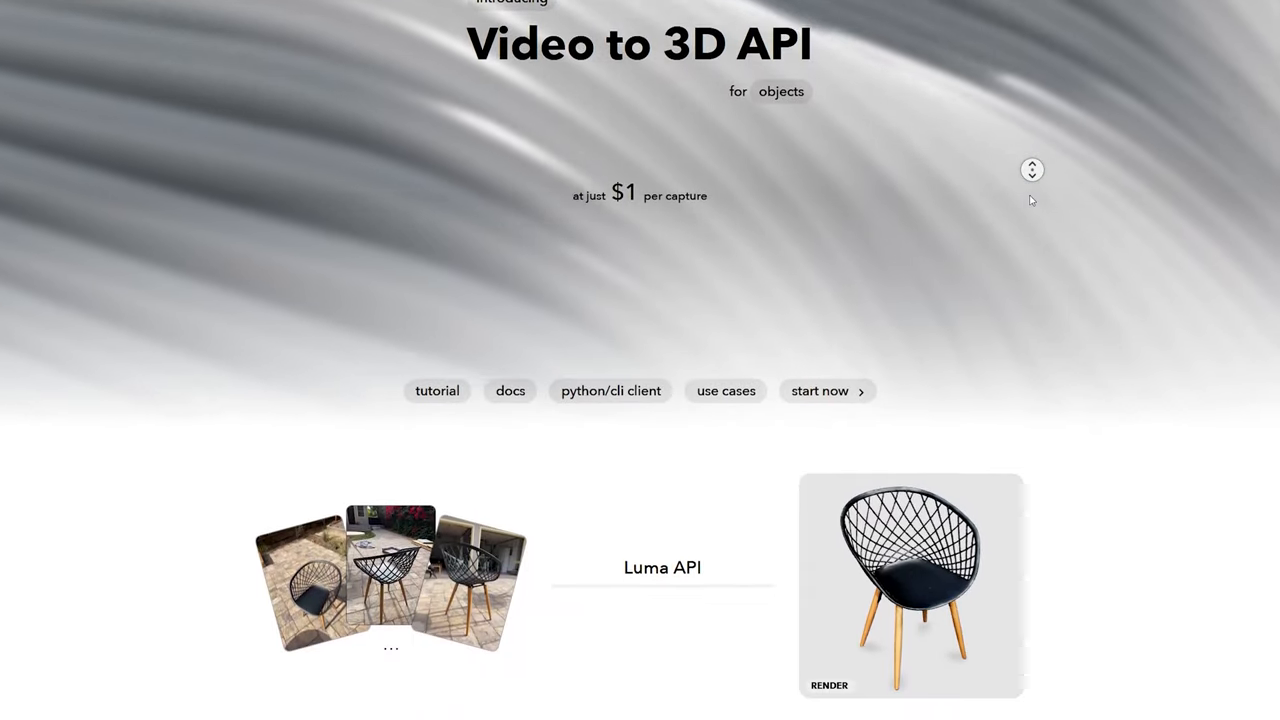
scroll(down, 3)
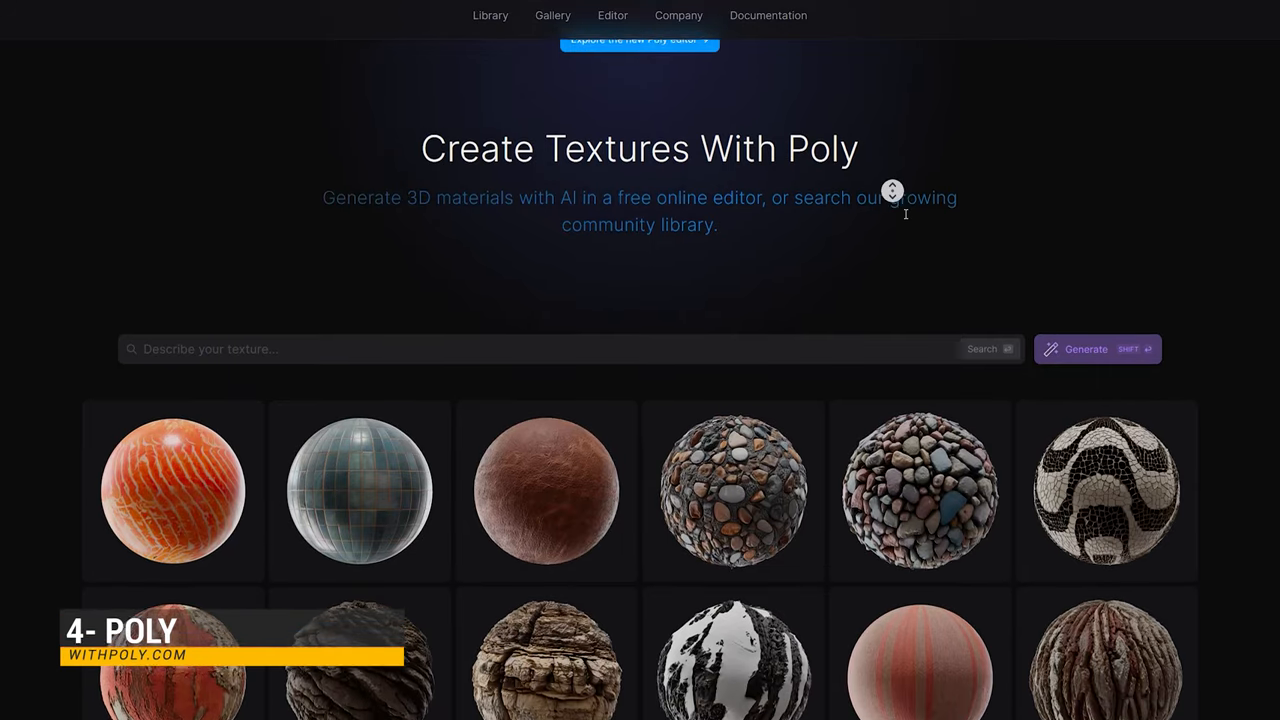
- Scroll the texture library down to the old muddy mediaeval cobblestone texture
scroll(down, 3)
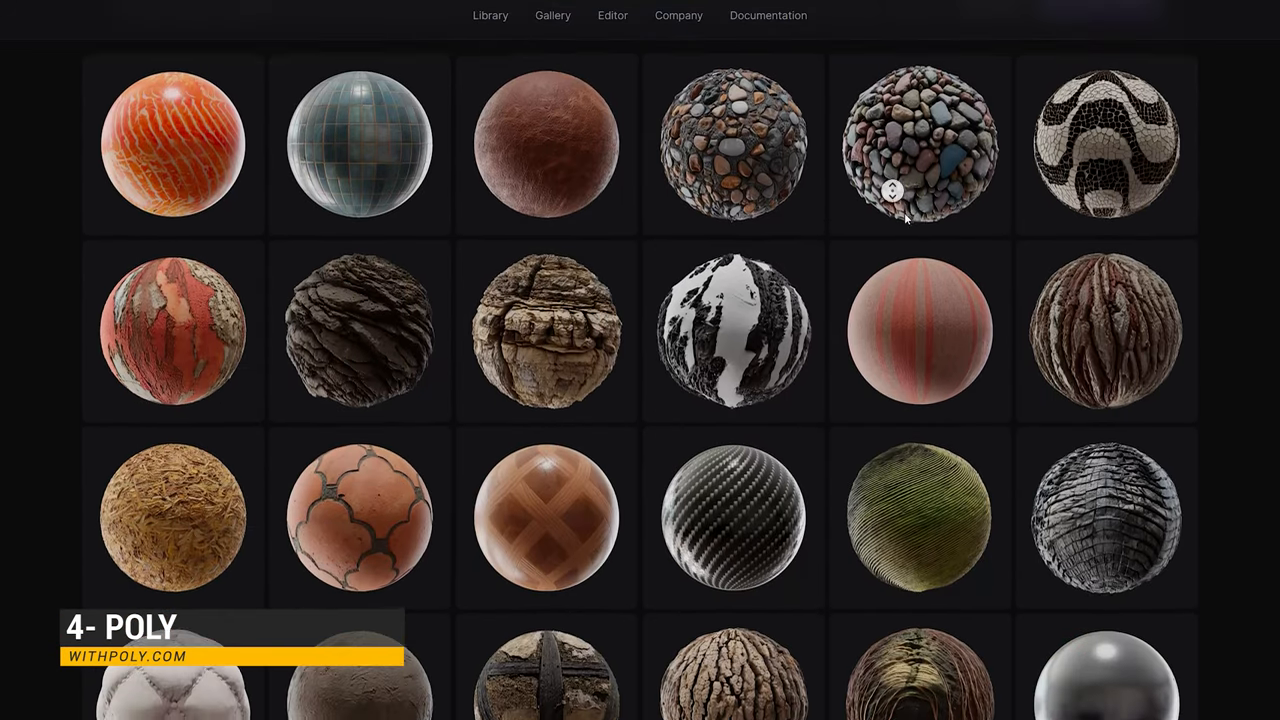
scroll(down, 3)
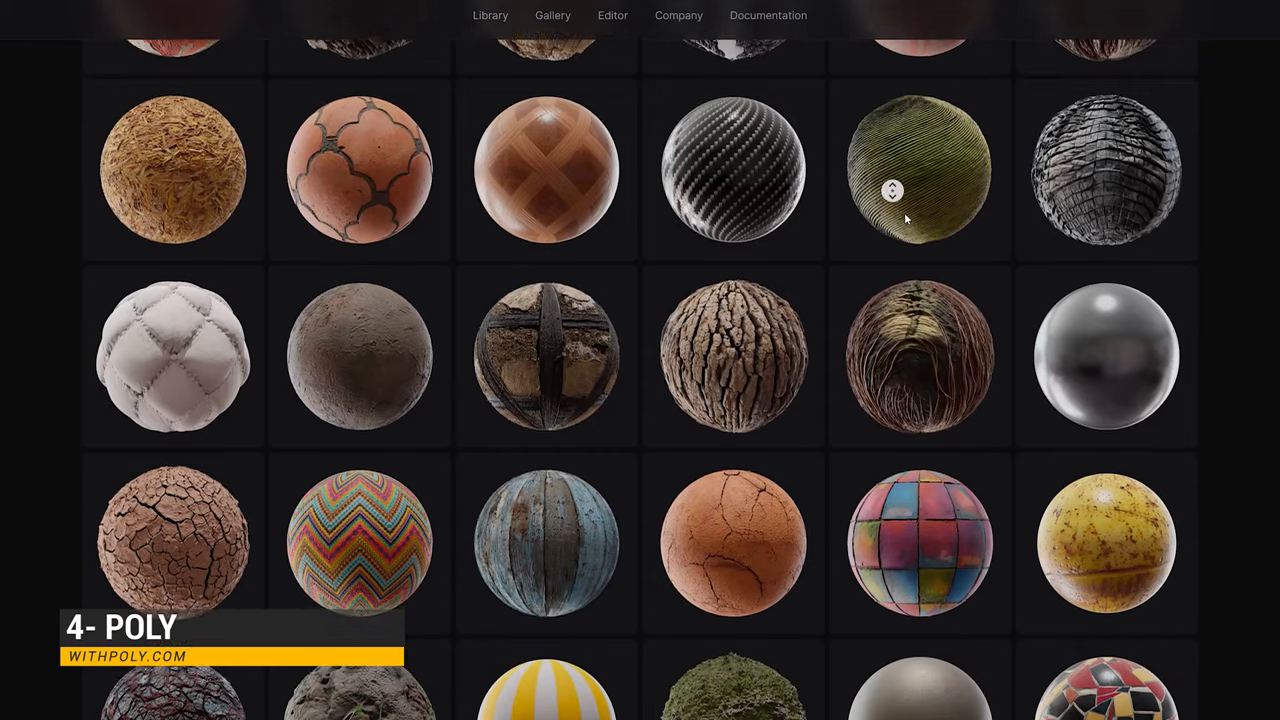
scroll(down, 3)
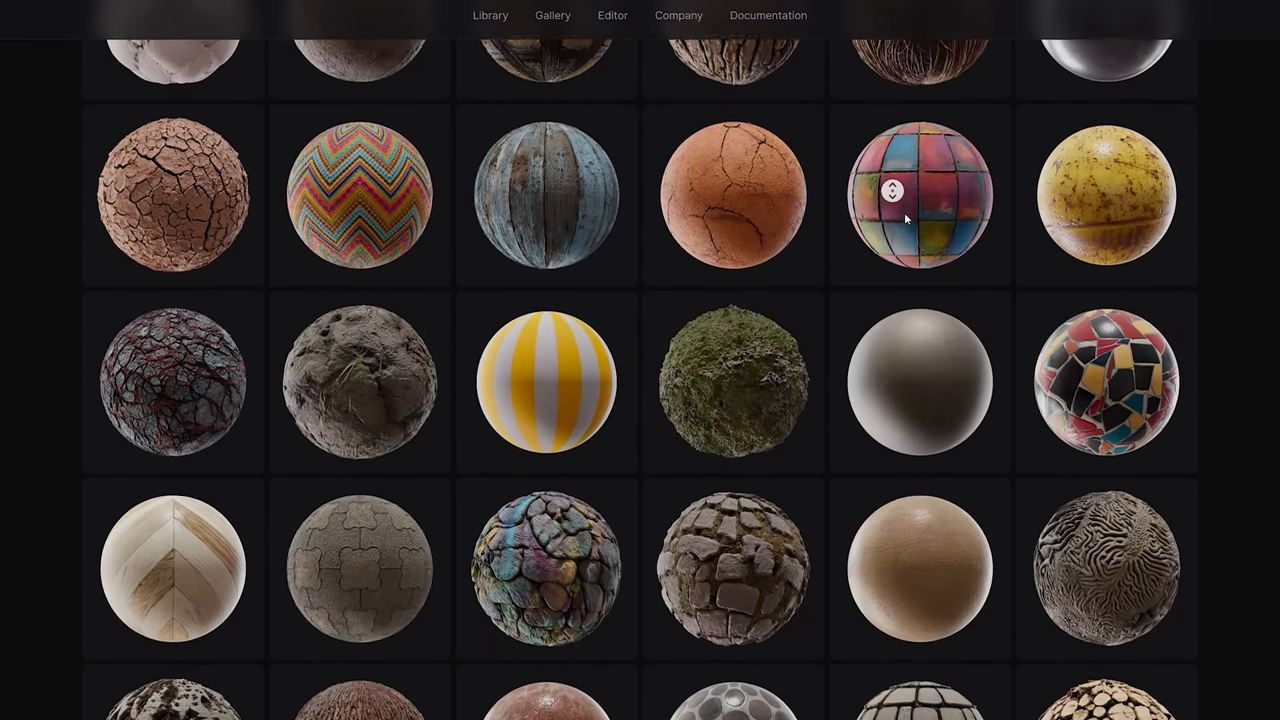
scroll(down, 3)
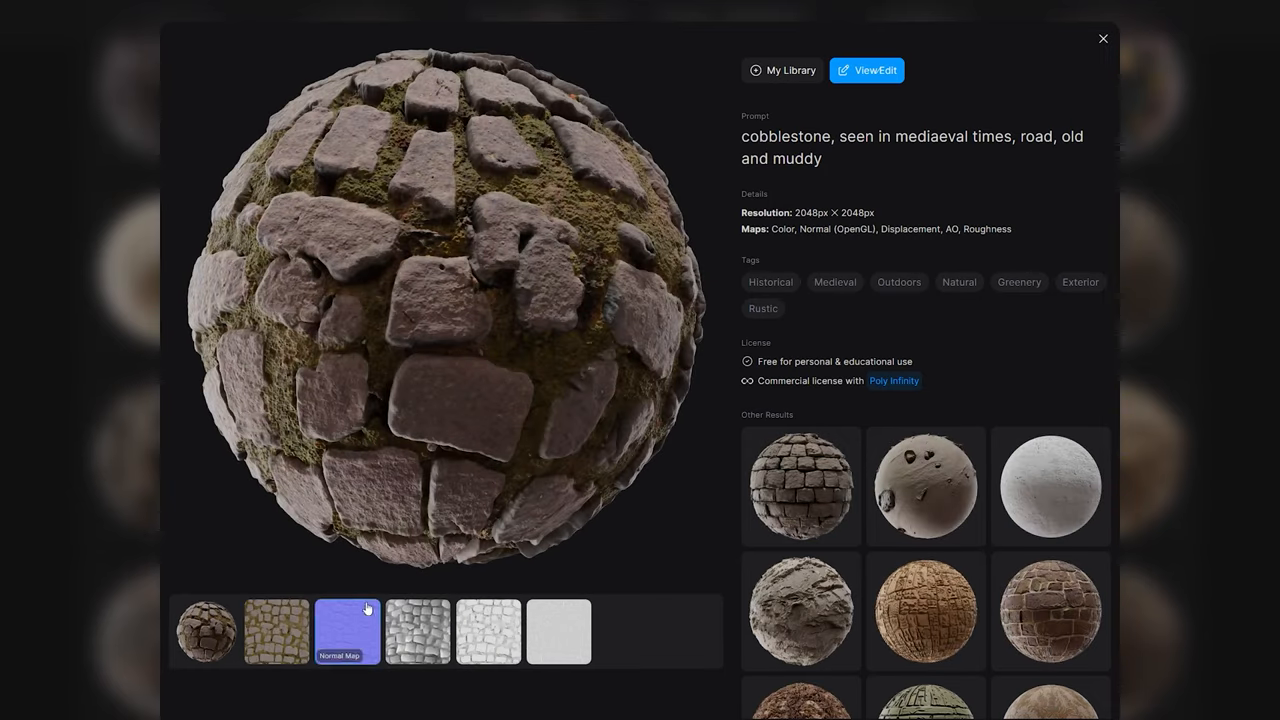
mouse_move(810, 196)
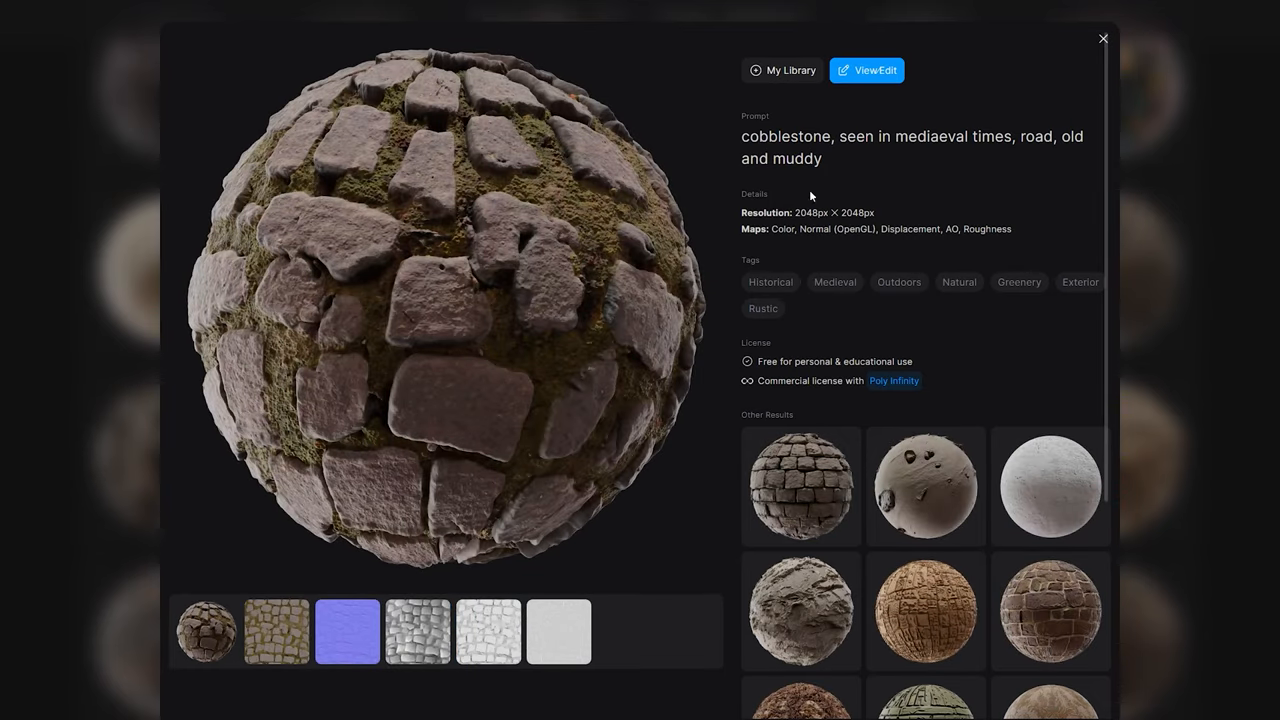
mouse_move(925, 605)
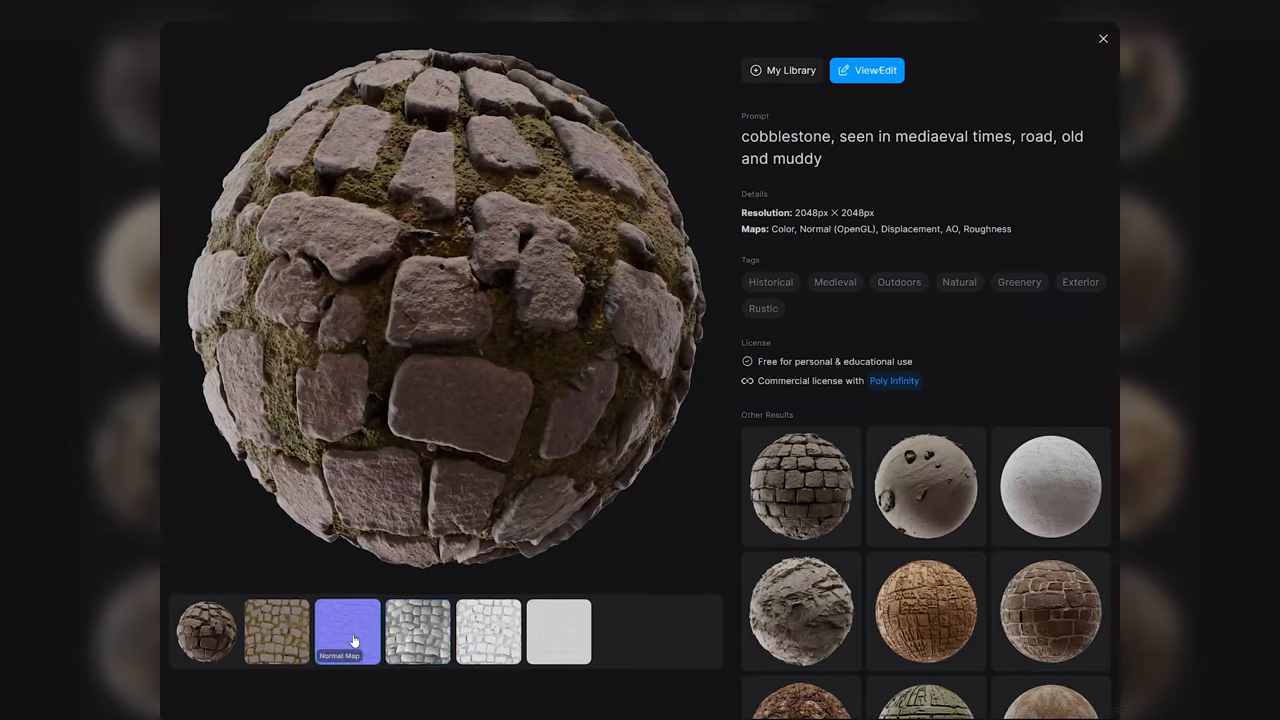
- Open the mossy cobblestone texture and rotate its sphere preview to inspect it
click(866, 70)
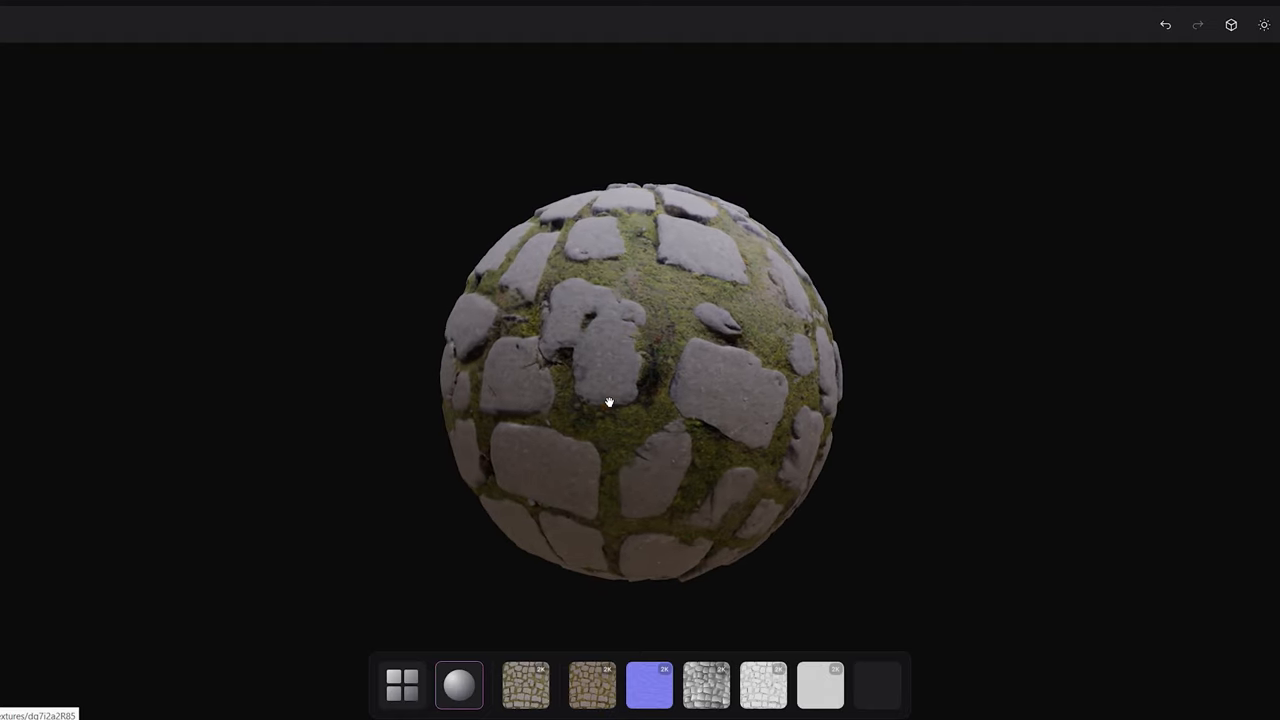
drag(608, 402, 575, 382)
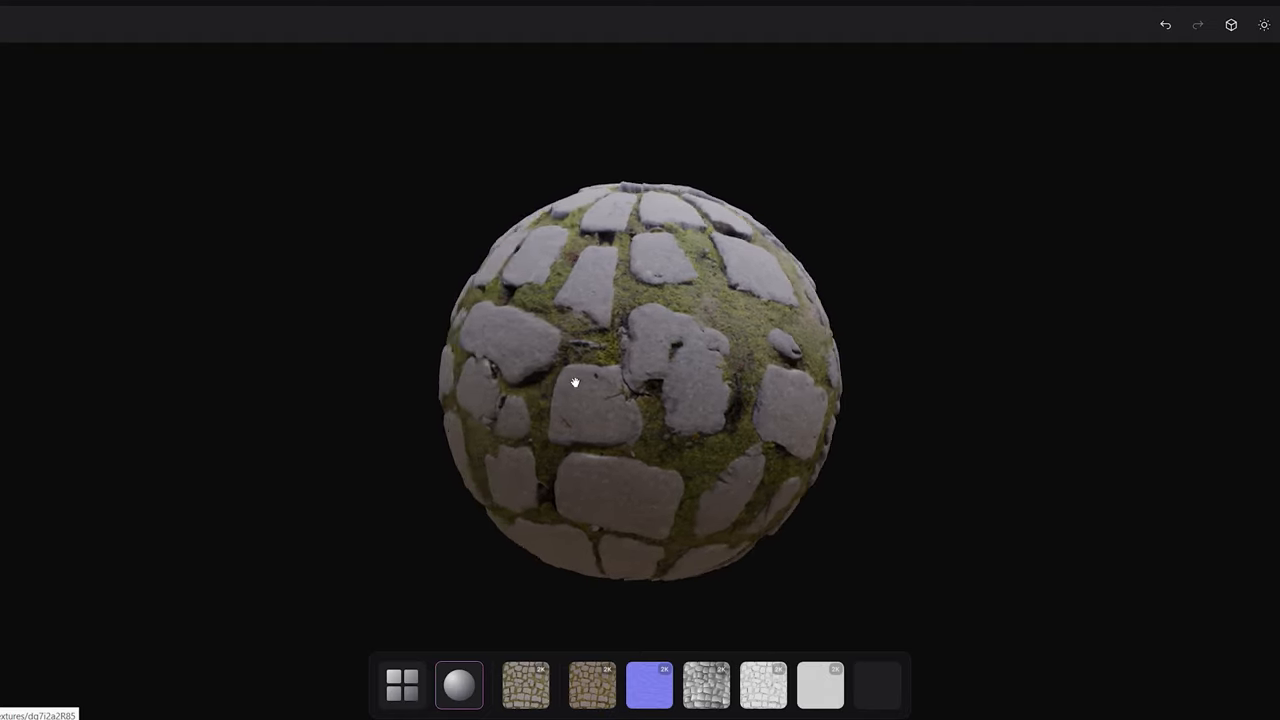
drag(575, 383, 815, 378)
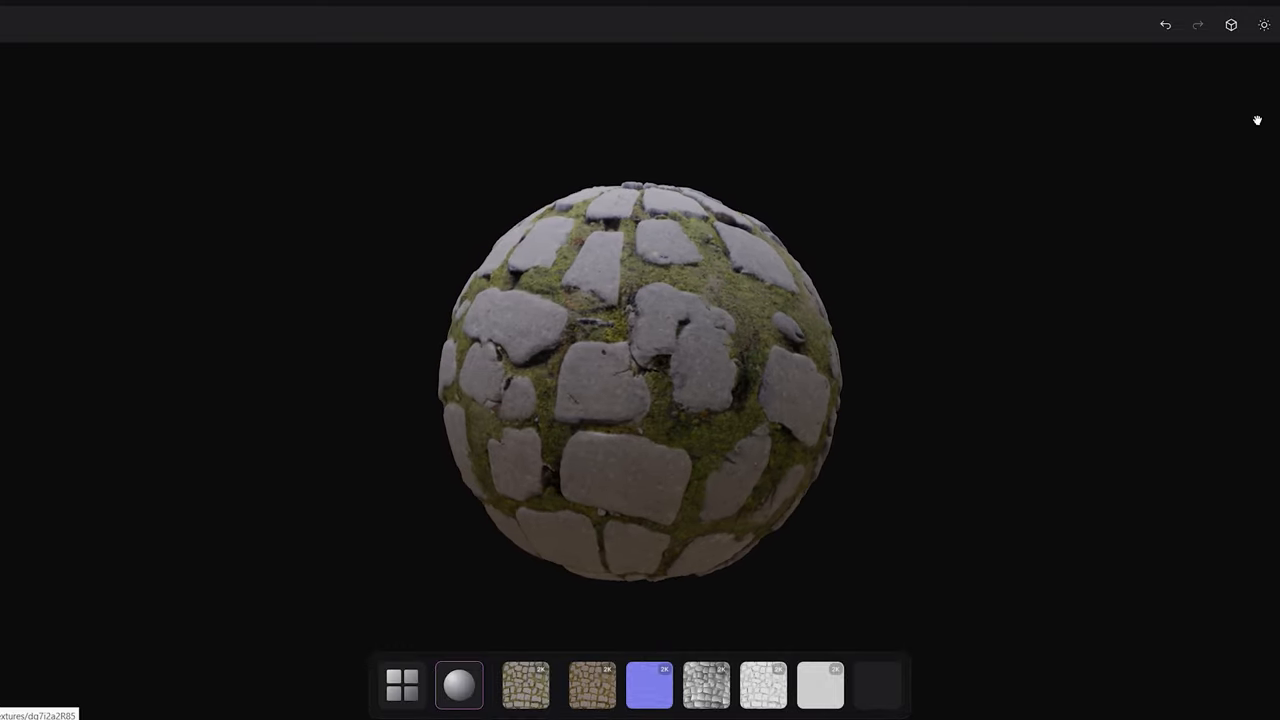
click(524, 684)
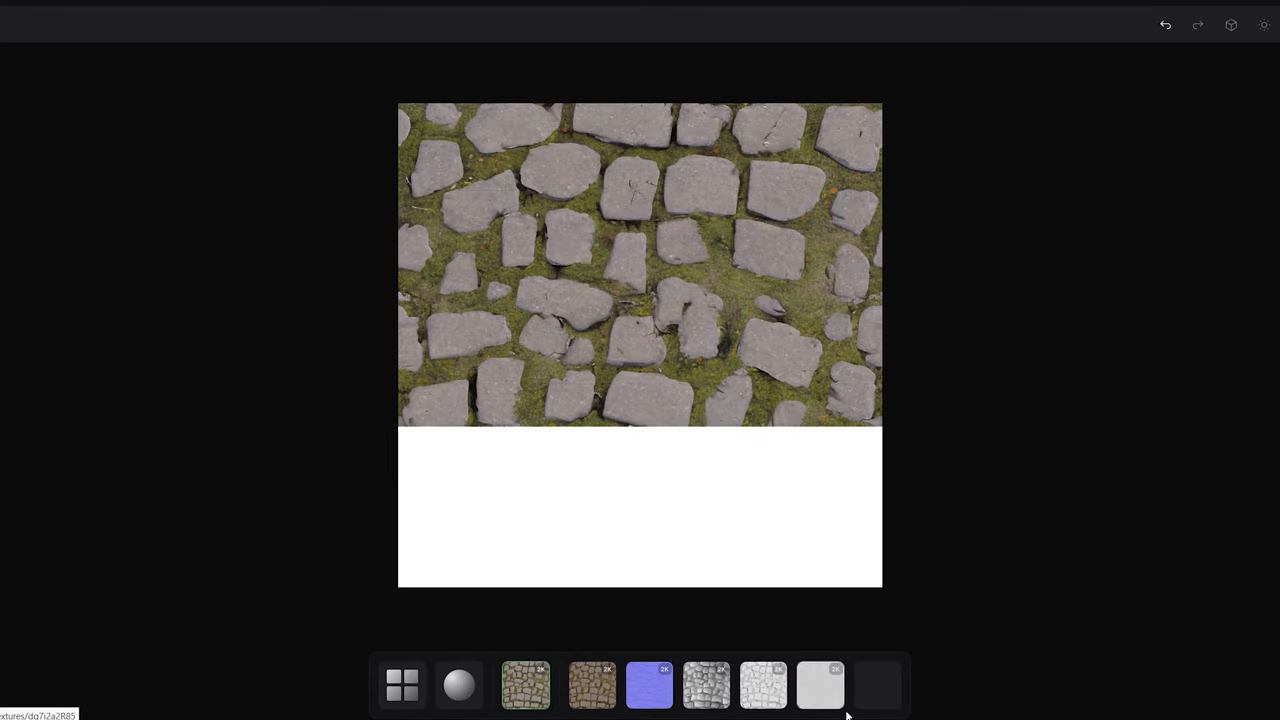
click(459, 685)
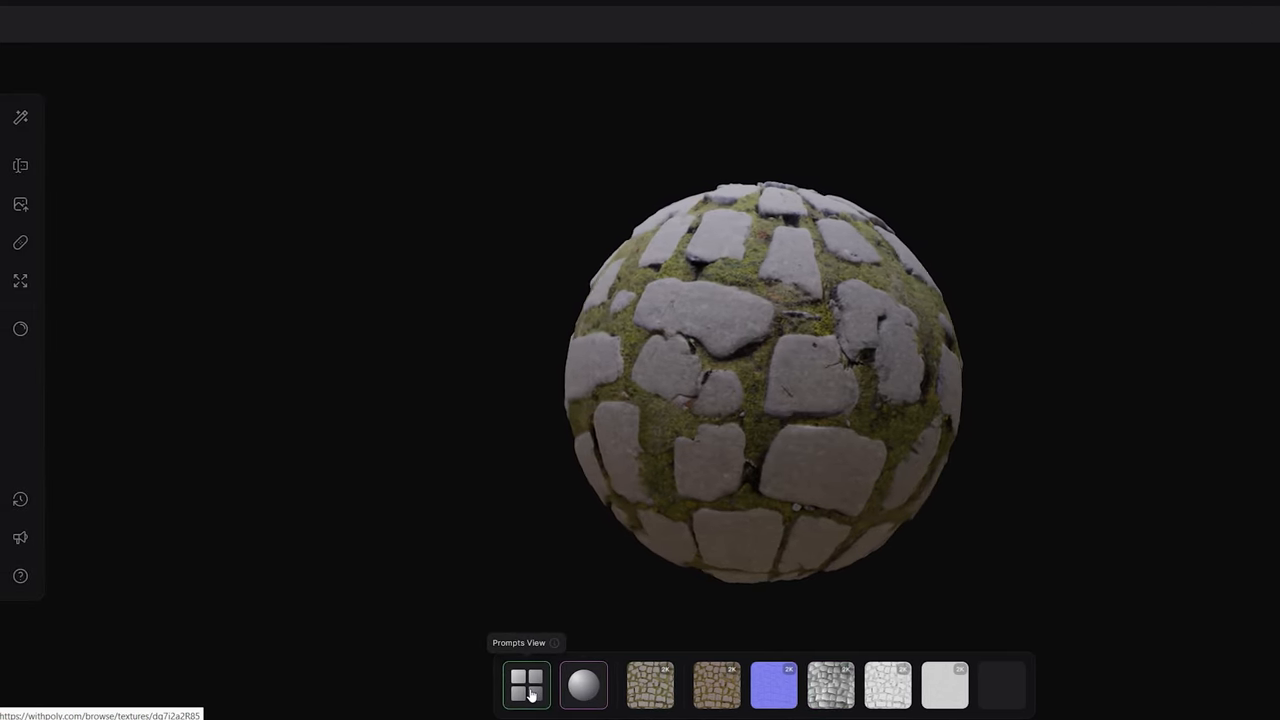
click(583, 684)
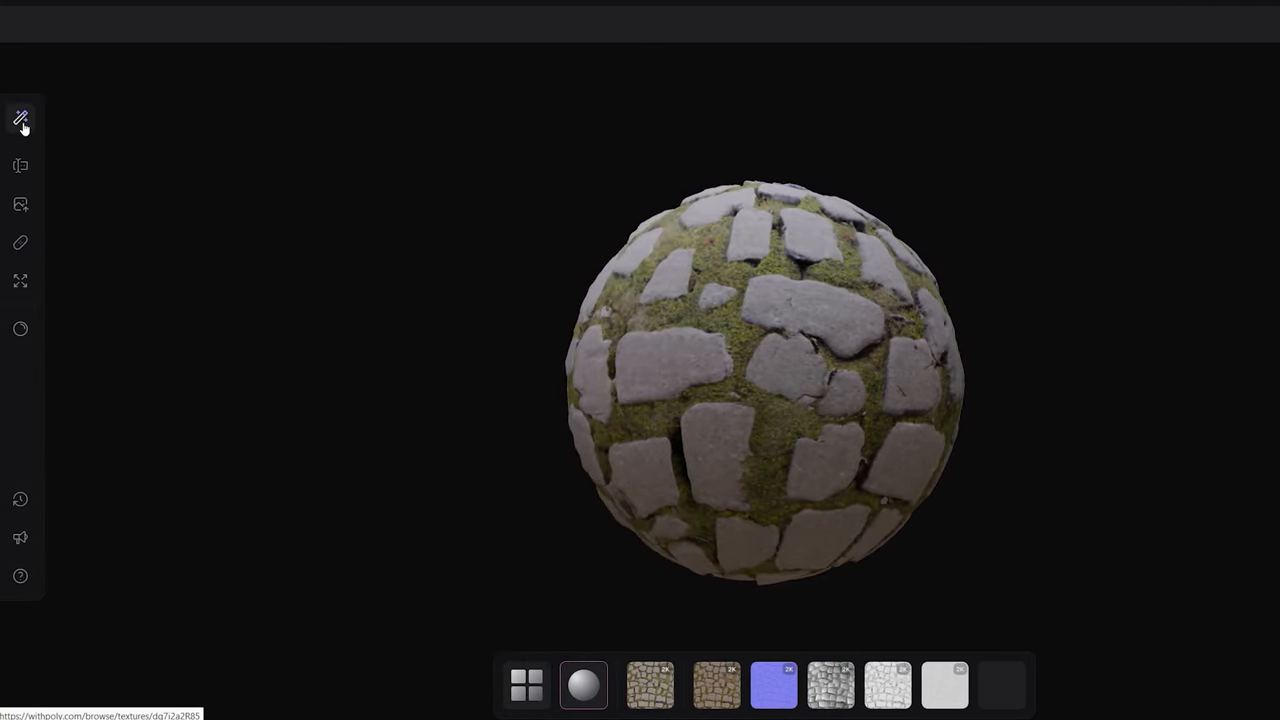
- Go through Quick Generate and Make Seamless to the Upscale Texture tool
click(20, 118)
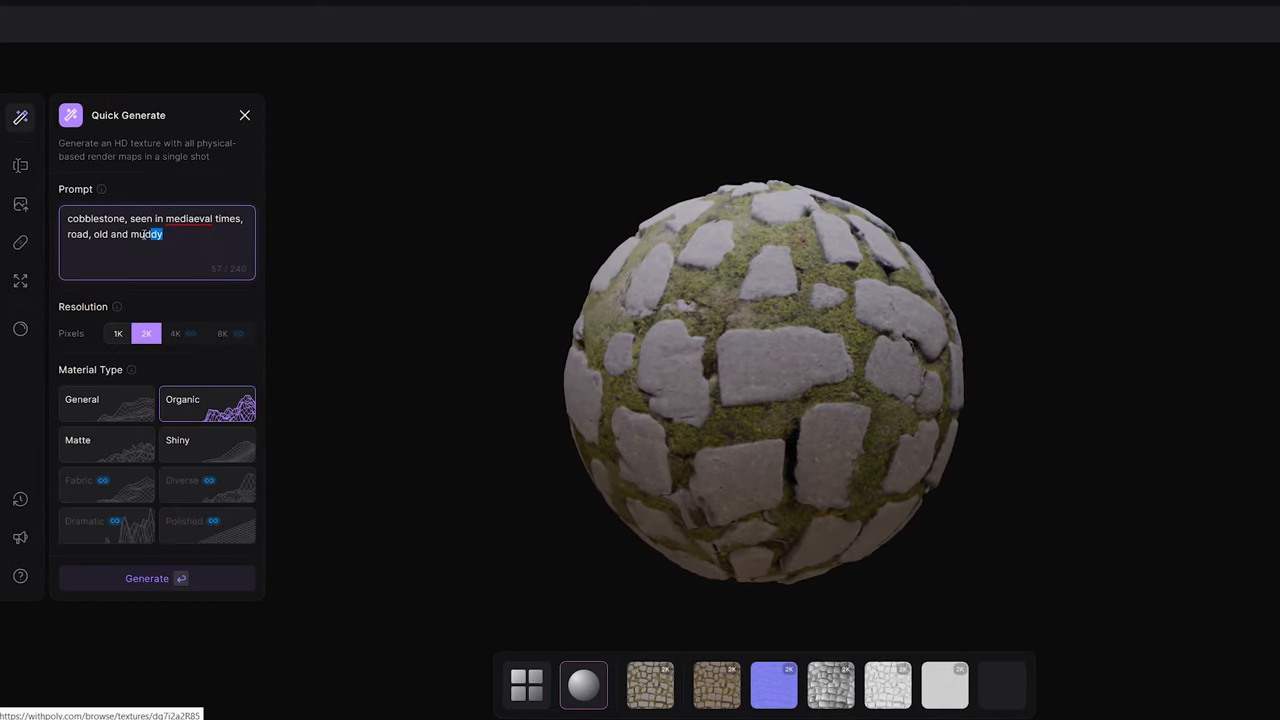
click(20, 242)
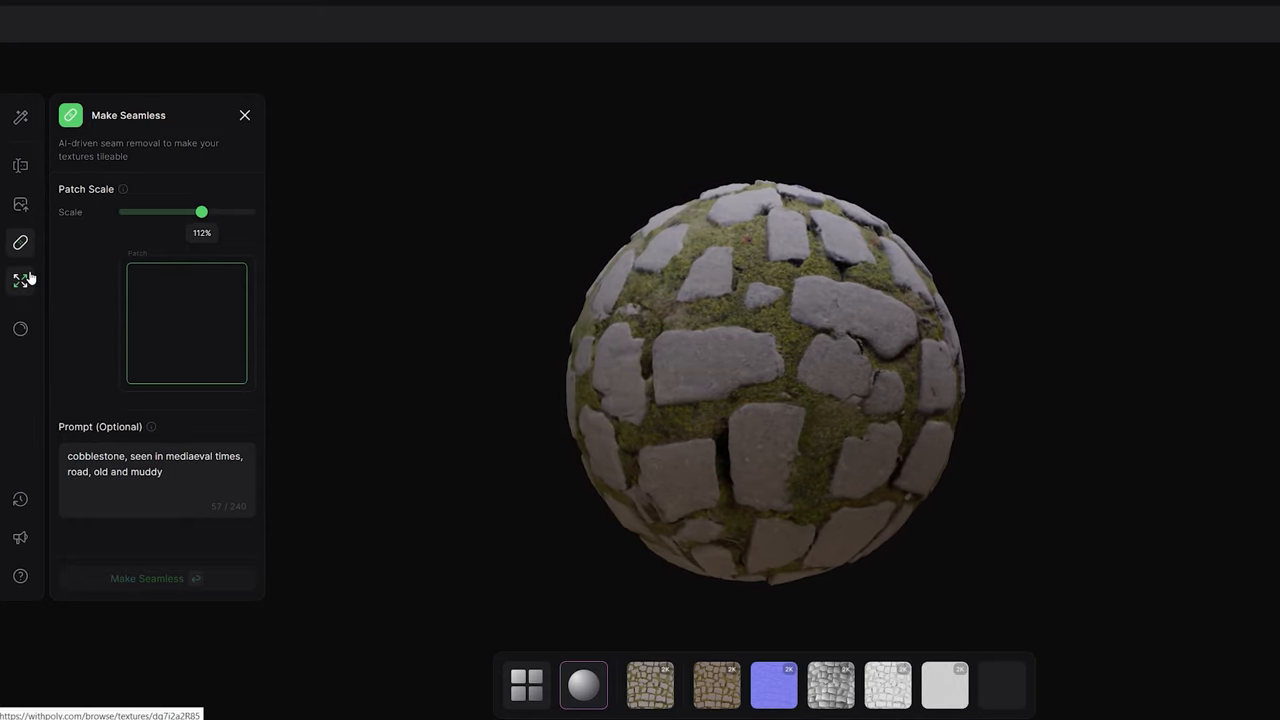
click(20, 280)
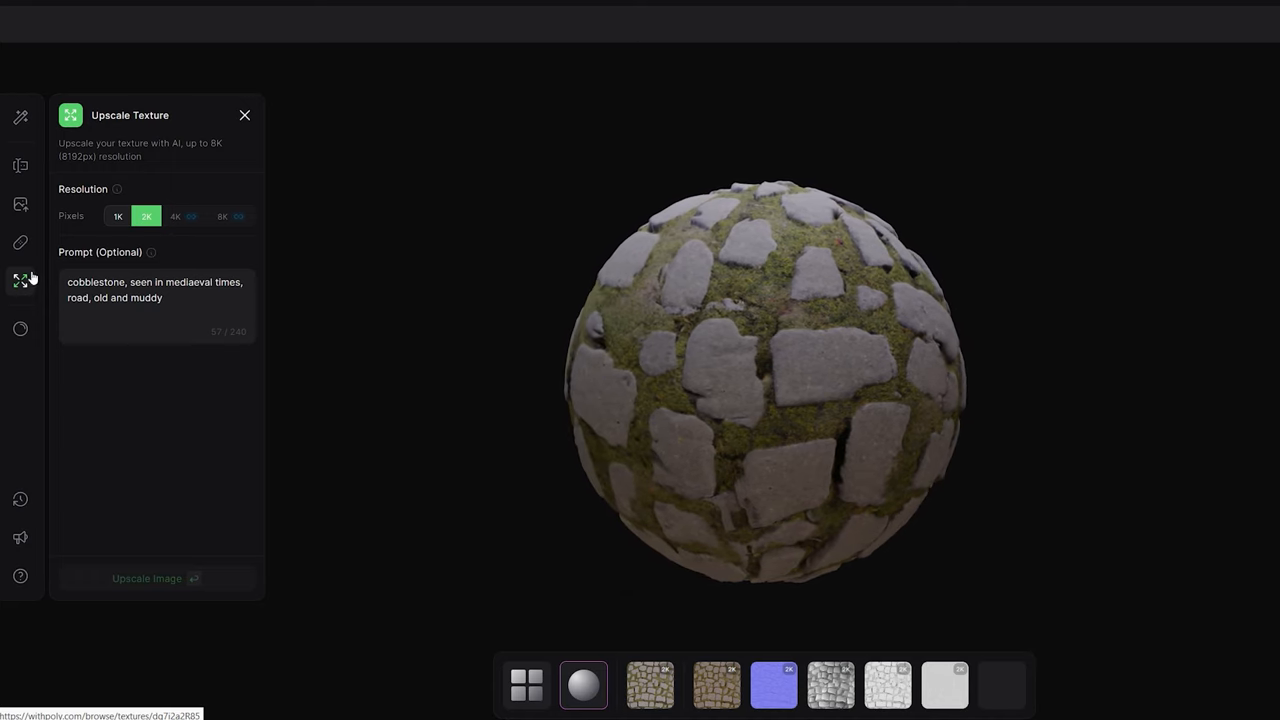
click(20, 328)
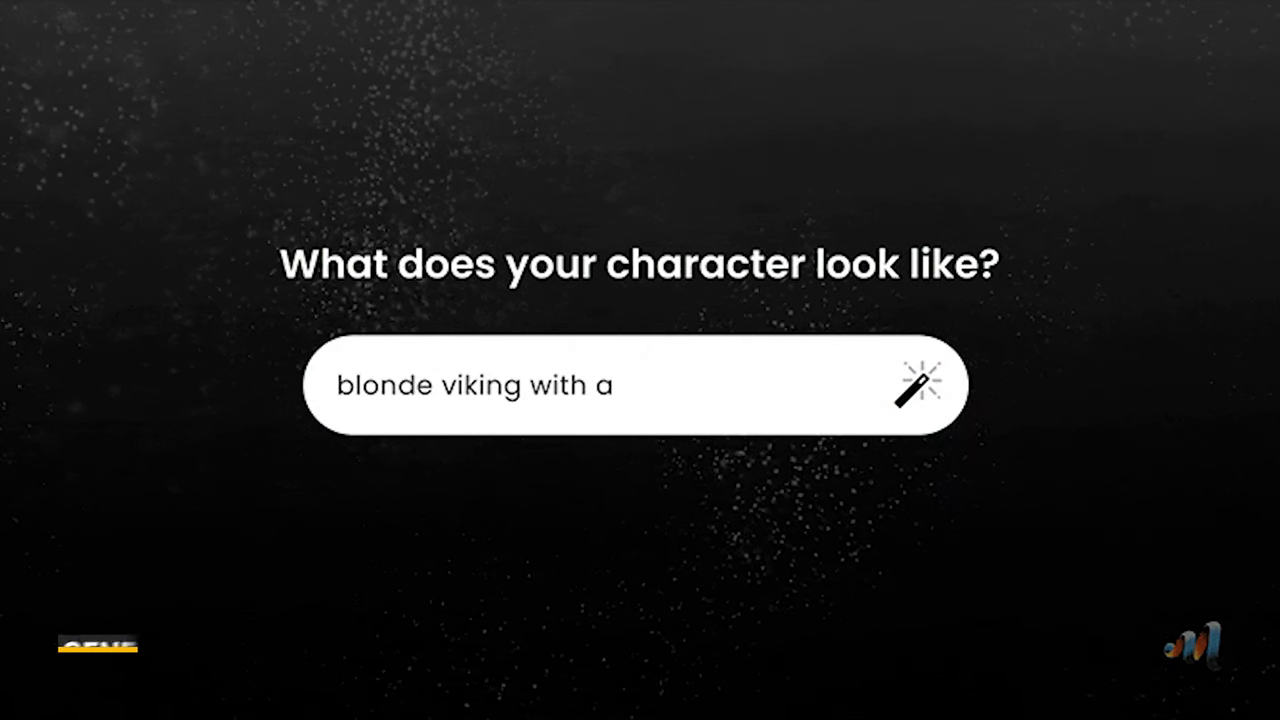
- Enter 'walk and twirl' as the viking's movement and hit the magic wand button
click(921, 385)
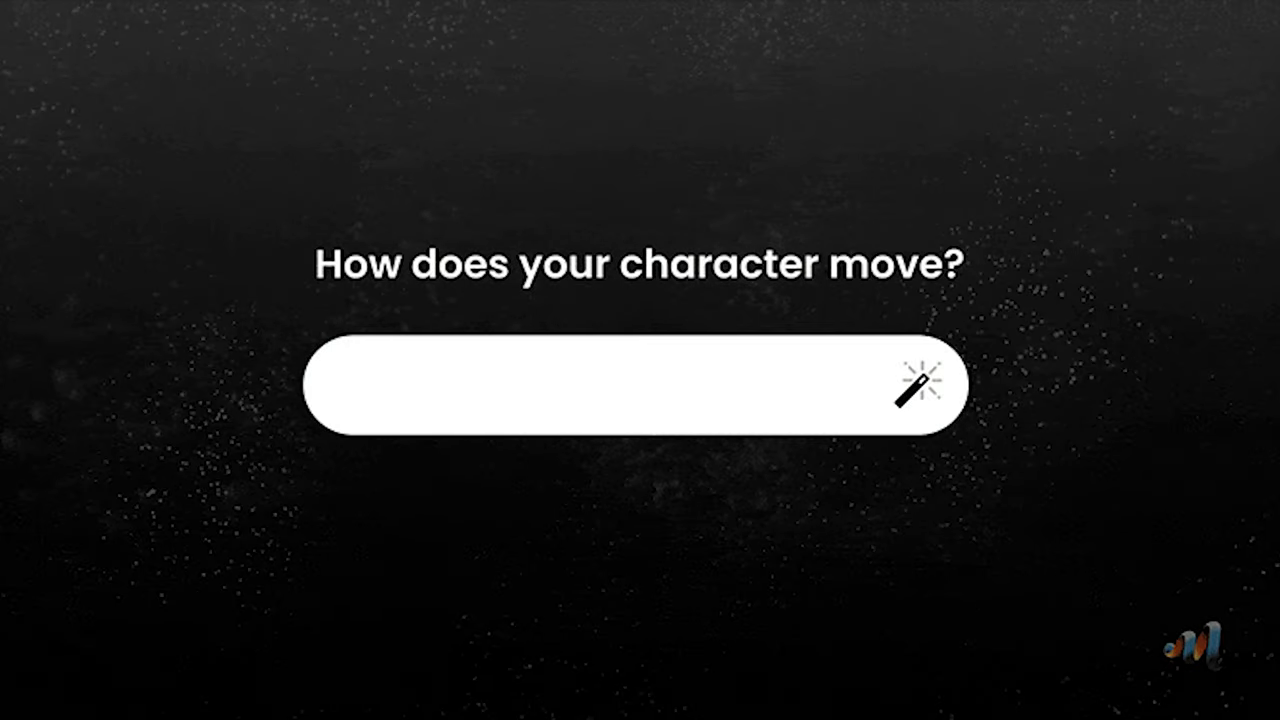
text(walk and twirl)
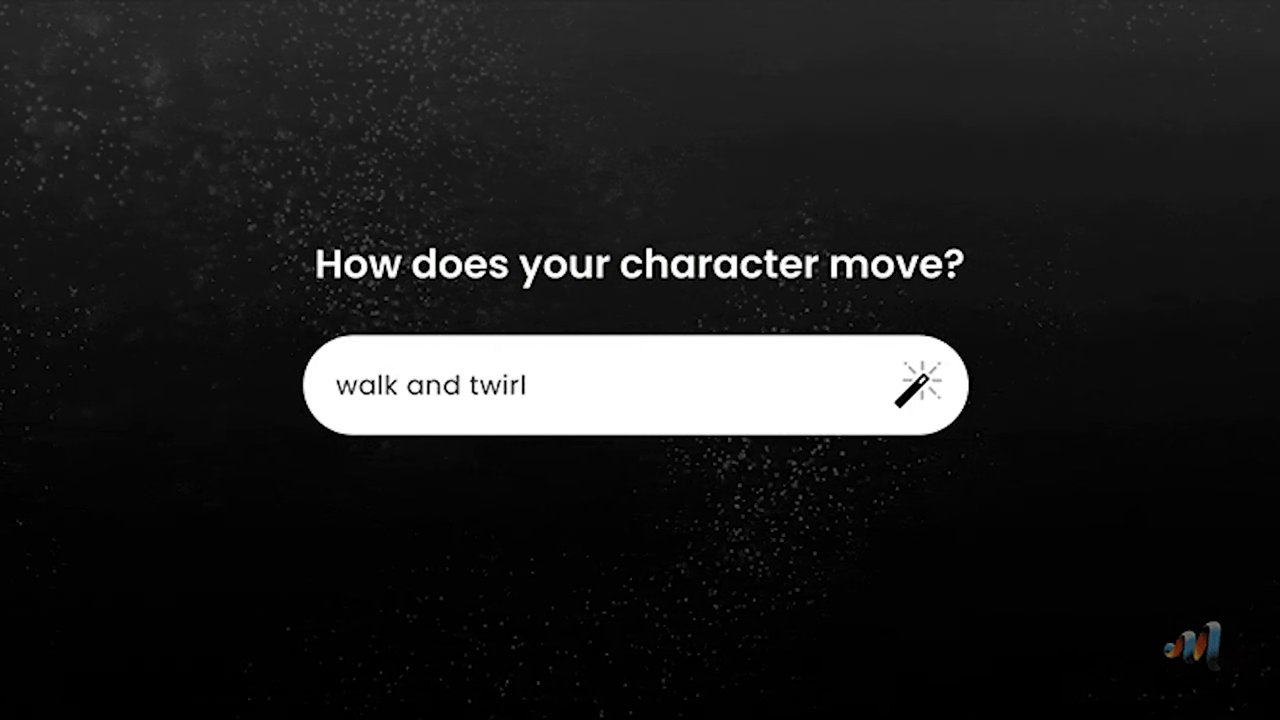
click(918, 386)
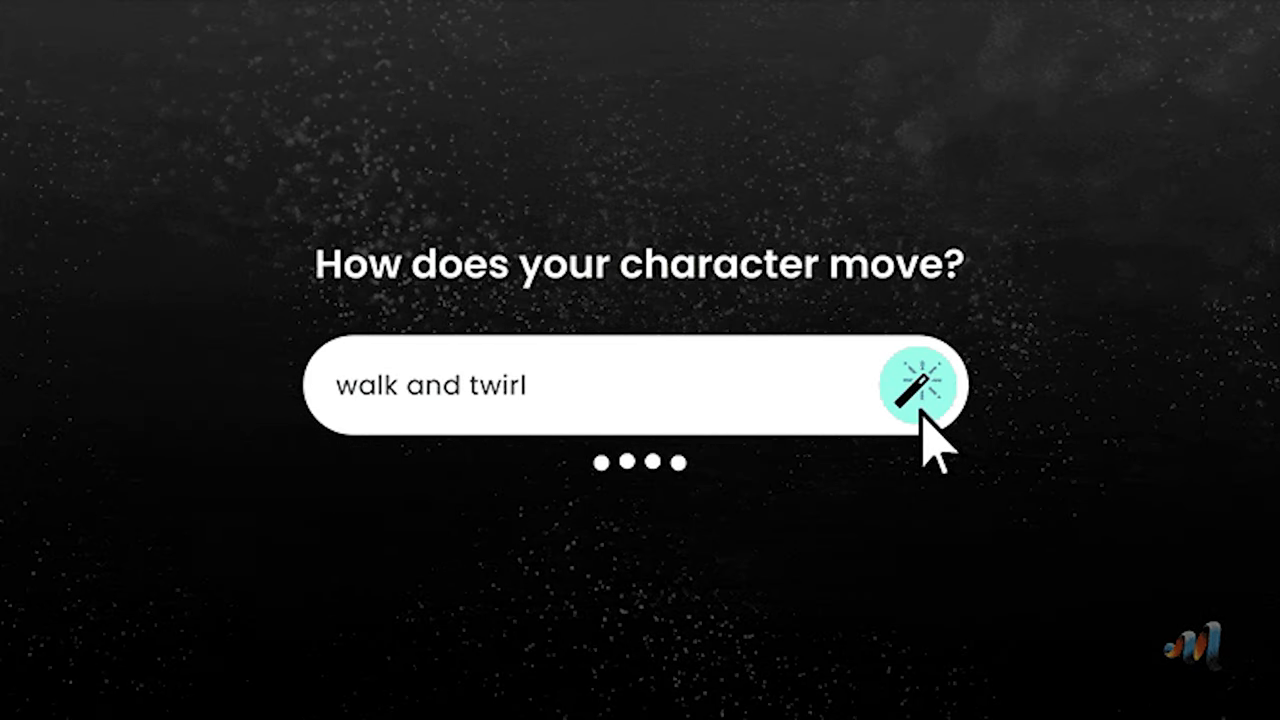
click(920, 387)
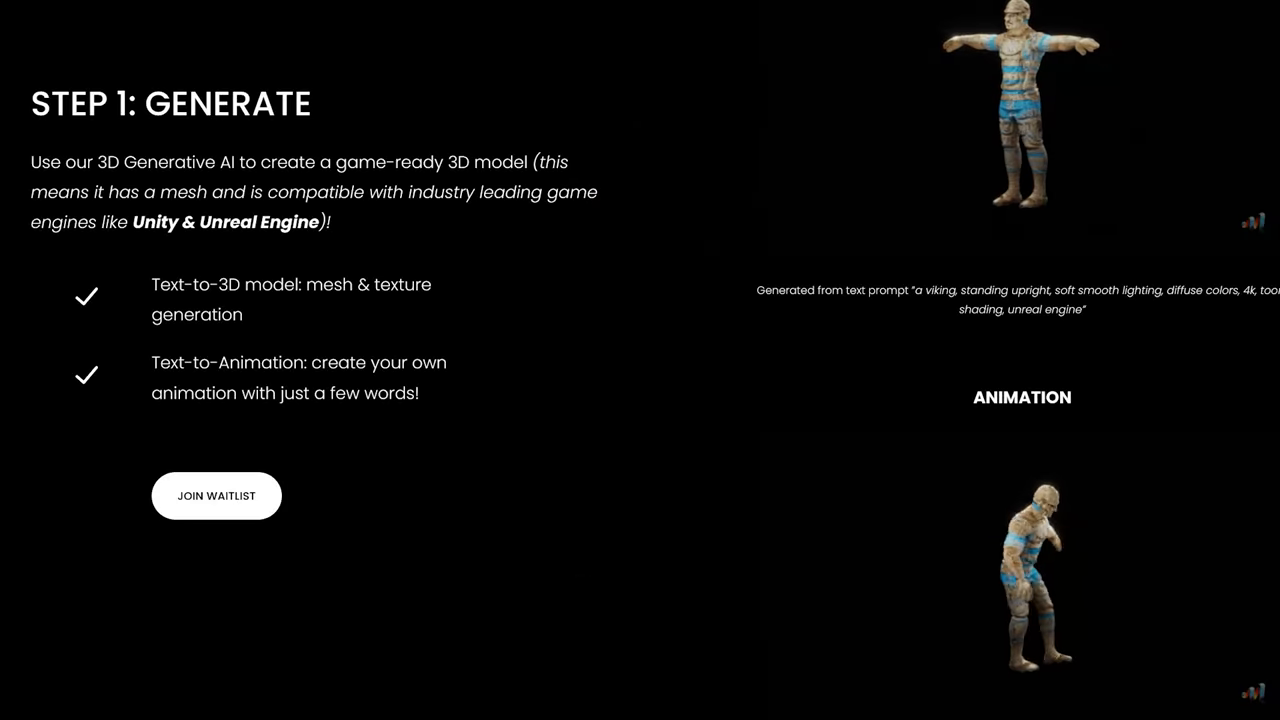
- Scroll past Step 1: Generate down to the Step 2: Edit remix section
scroll(down, 3)
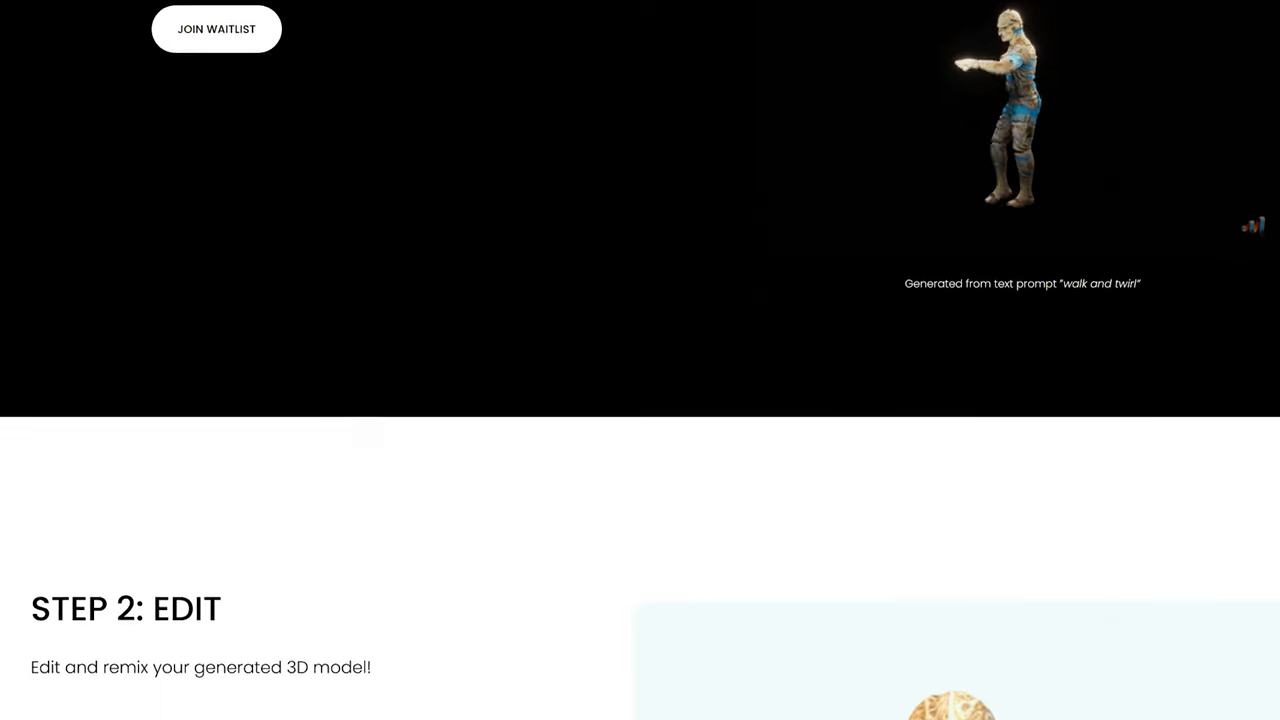
scroll(down, 3)
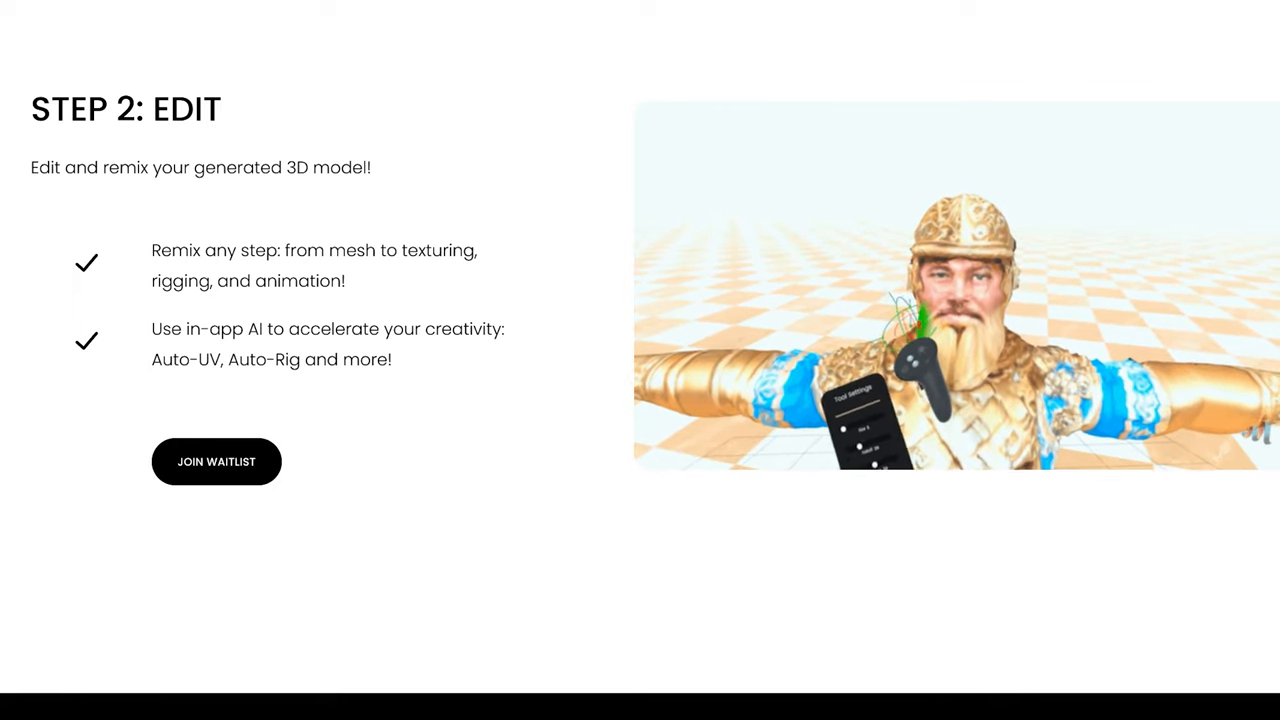
scroll(down, 3)
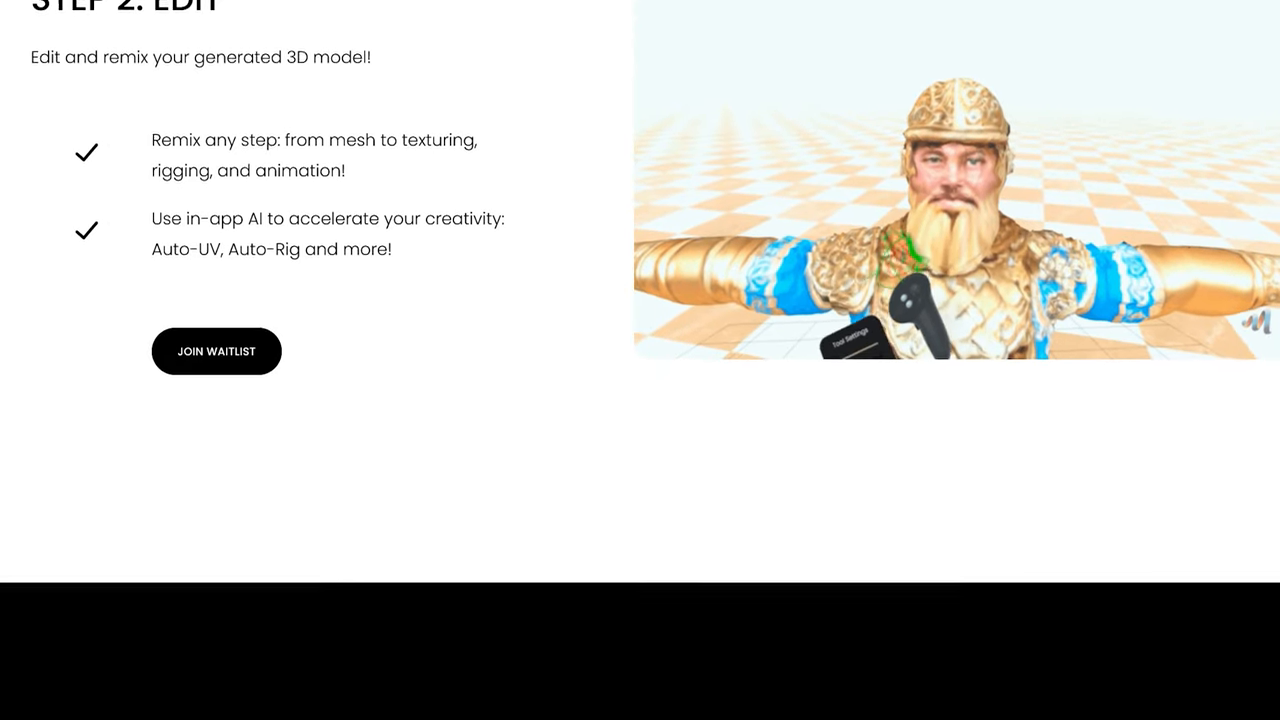
scroll(down, 3)
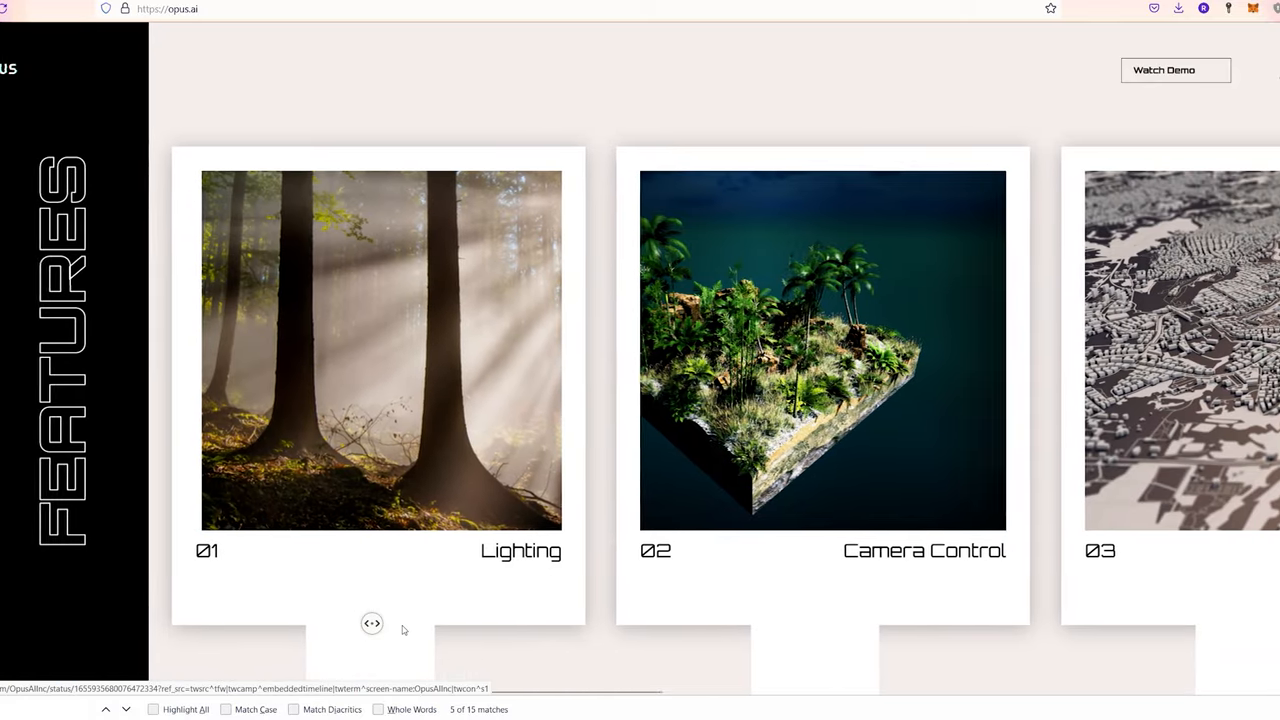
- Scroll the Features carousel right from Lighting to Roads and Humanoid Characters
scroll(right, 3)
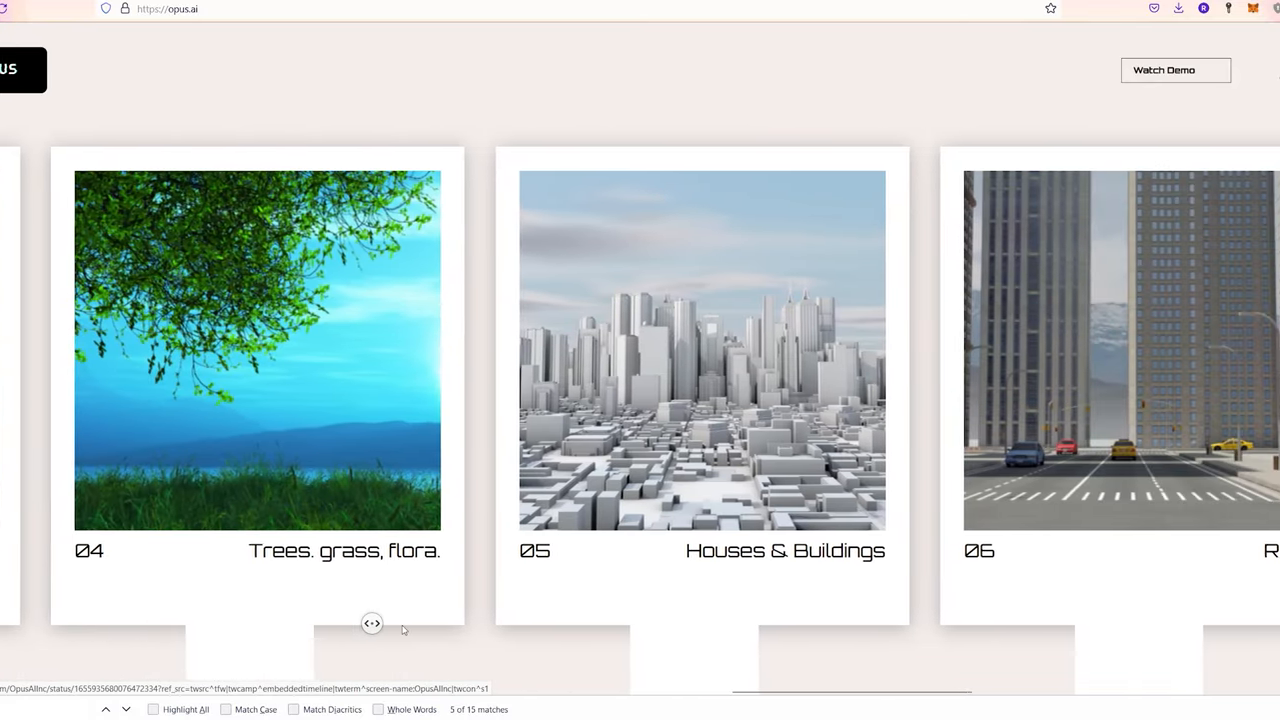
scroll(right, 3)
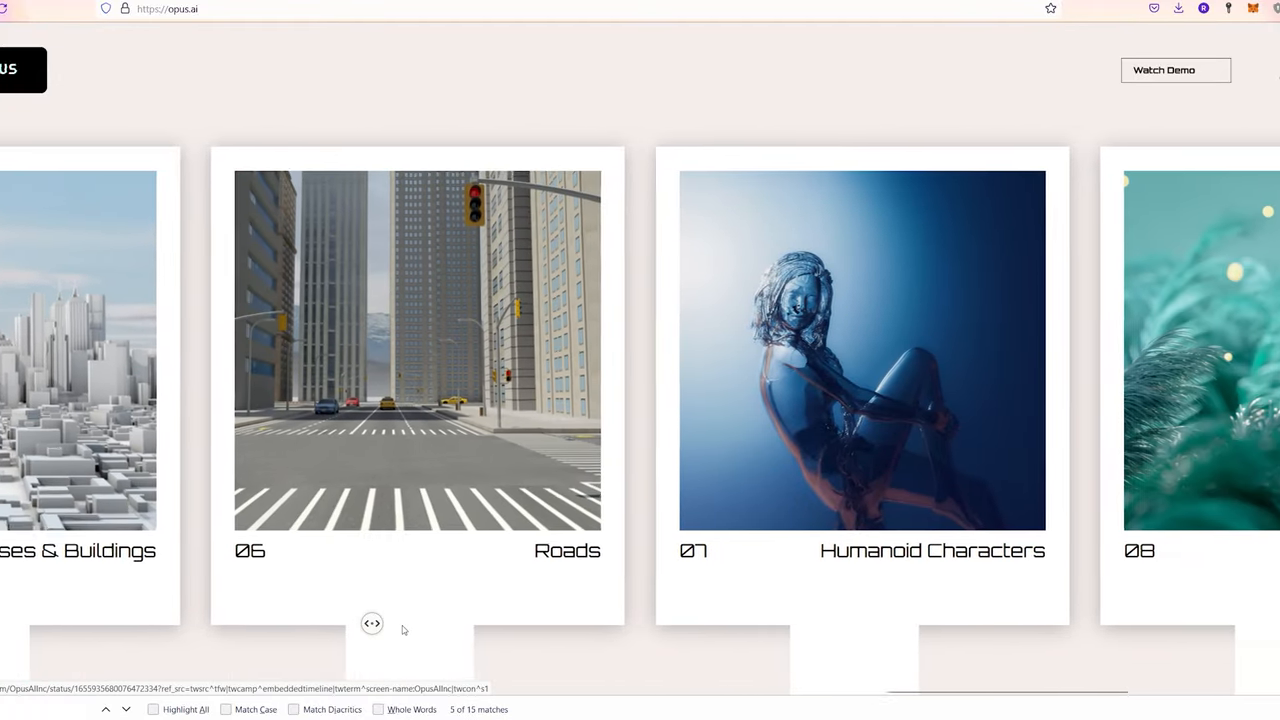
scroll(right, 3)
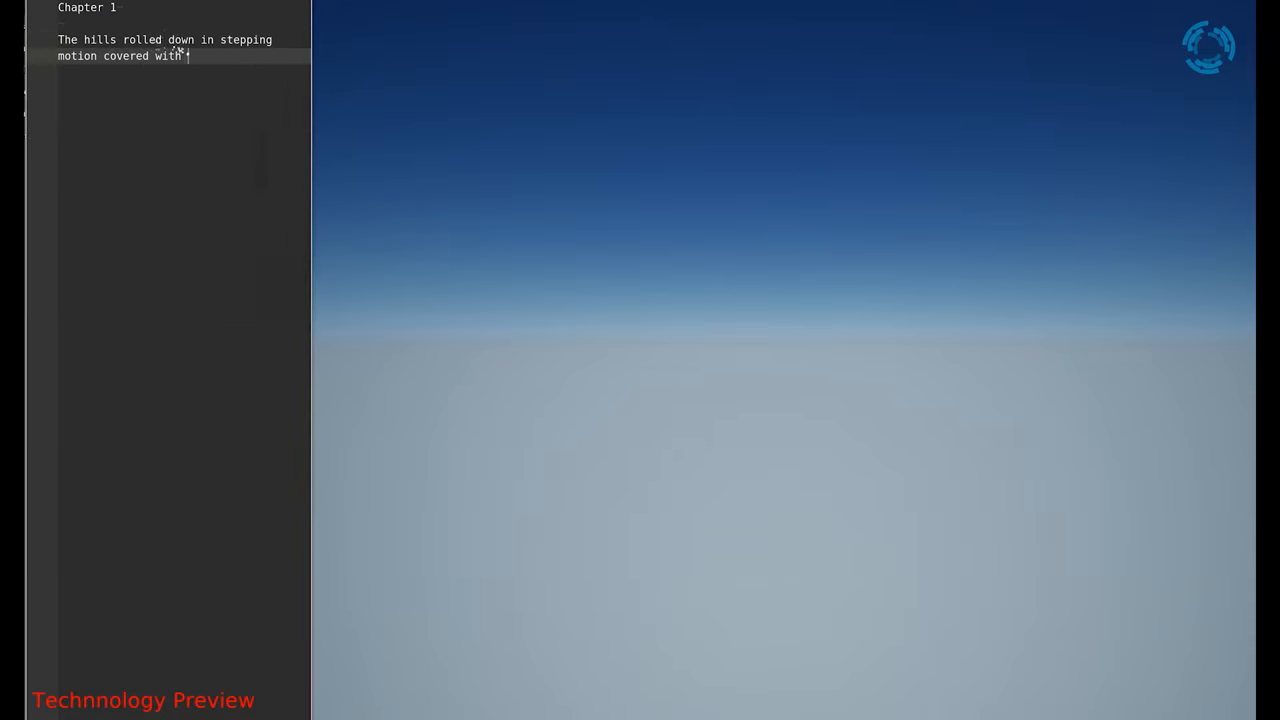
- Type the Chapter 1 description of greenery, tree clusters and lush green grass
text(greenery)
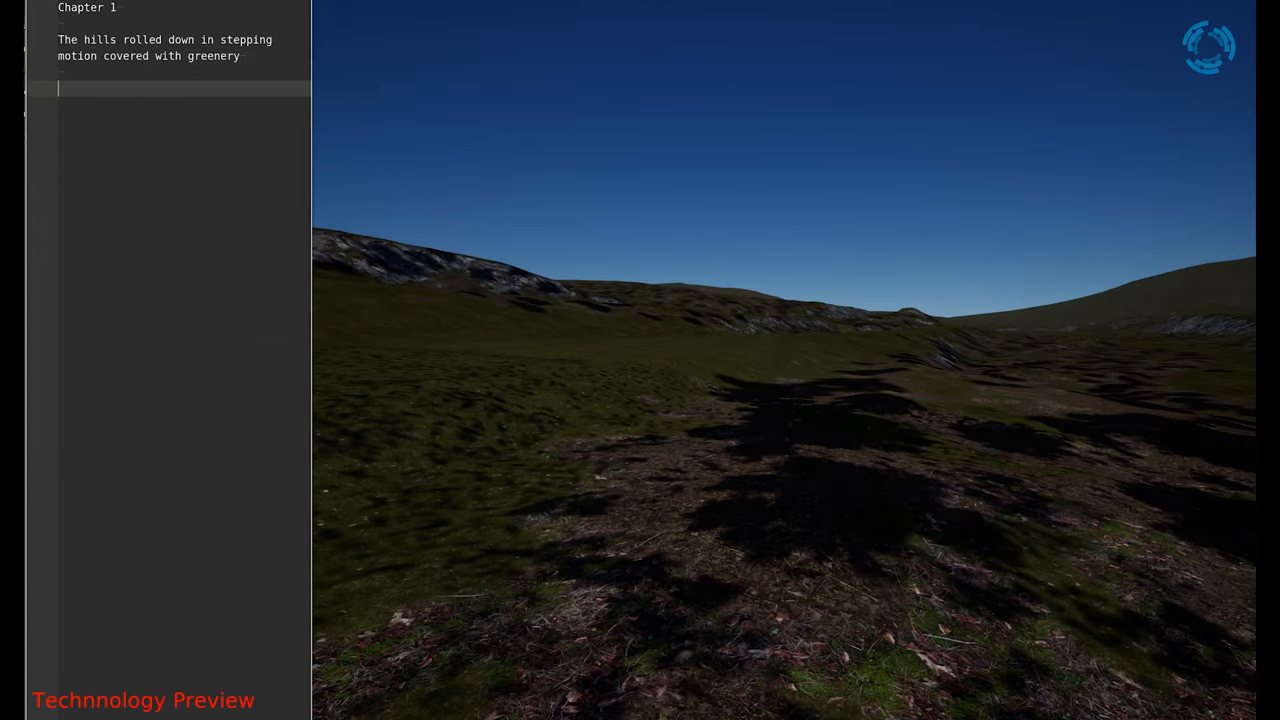
text(Clusters of trees surrounded)
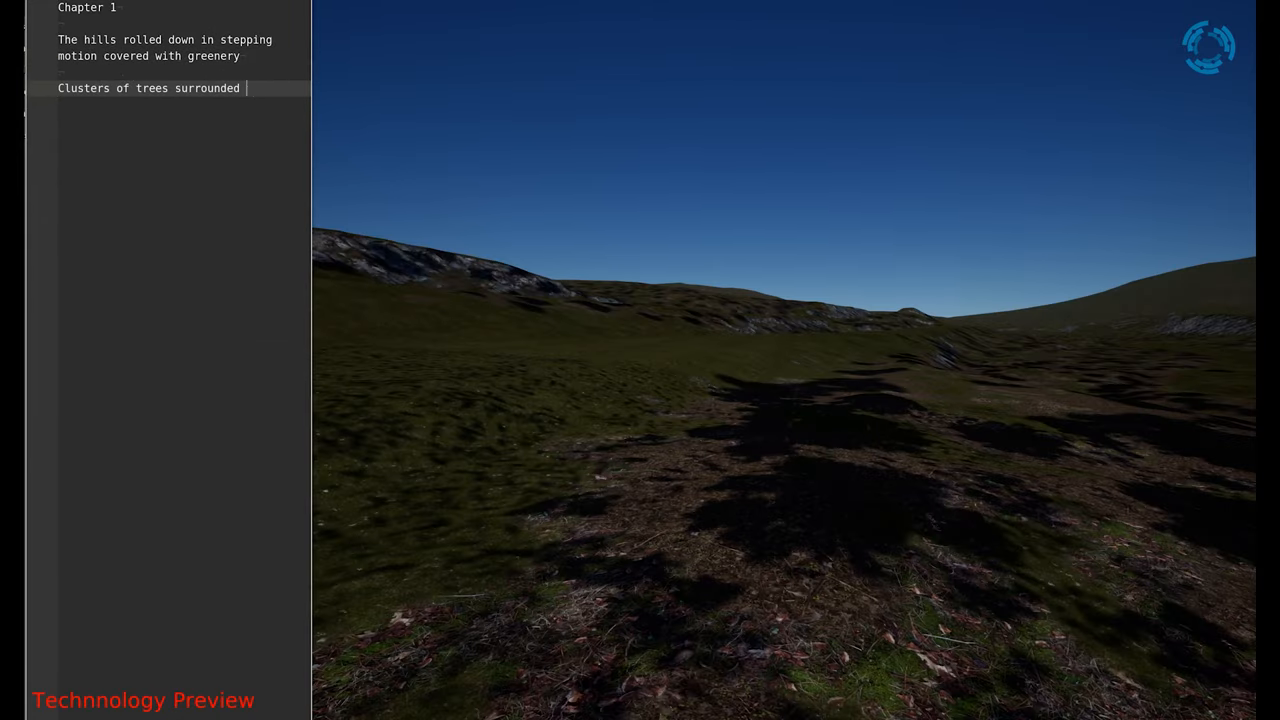
text(areas with the rest covered by)
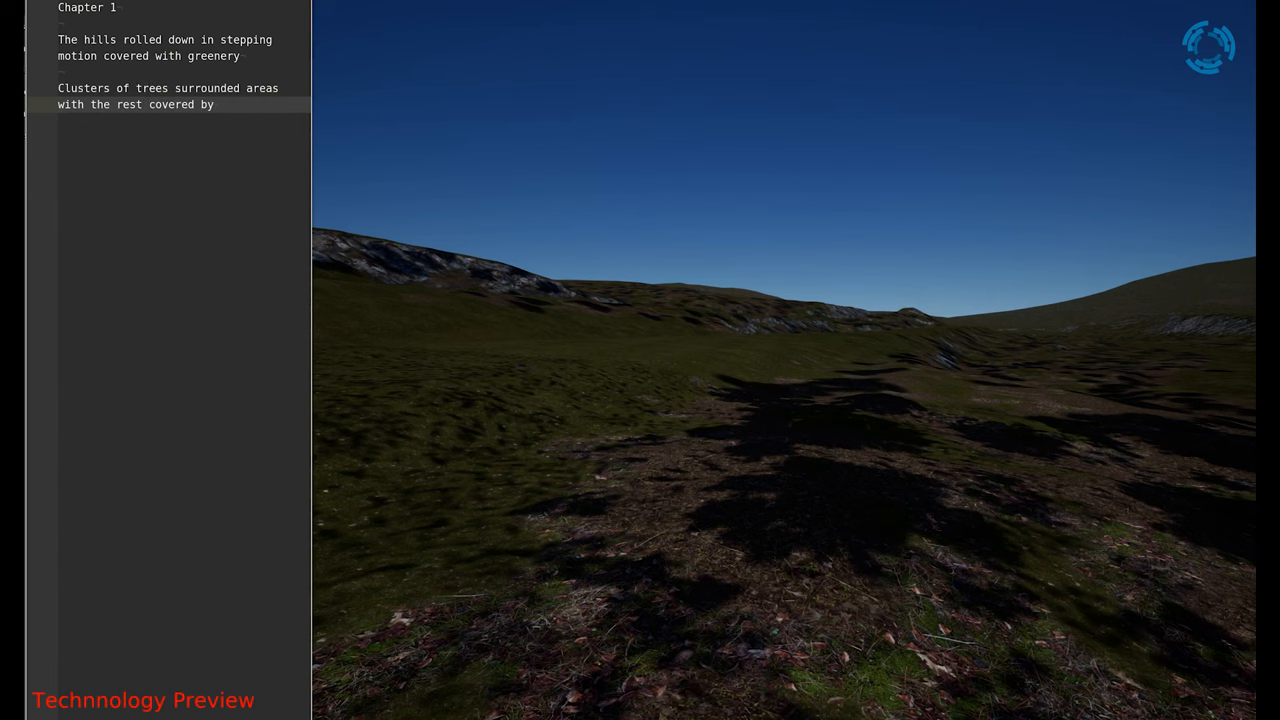
text(lush green grass and blo)
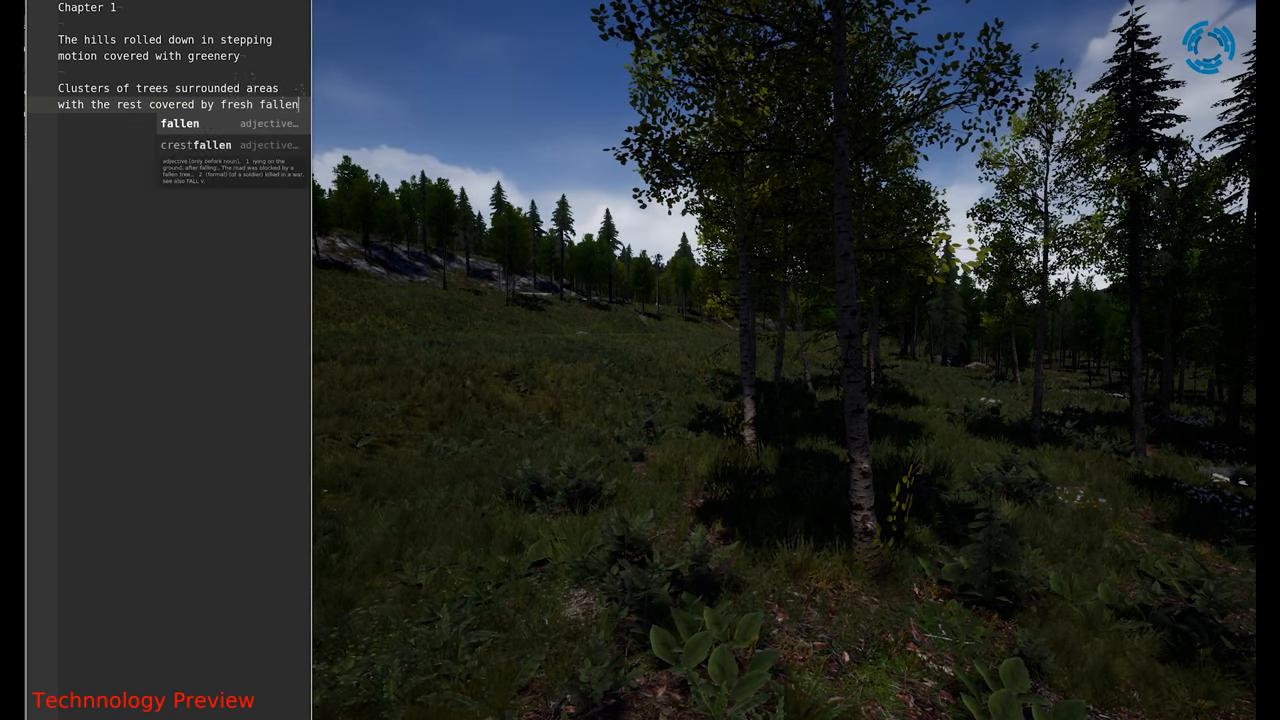
text(snow)
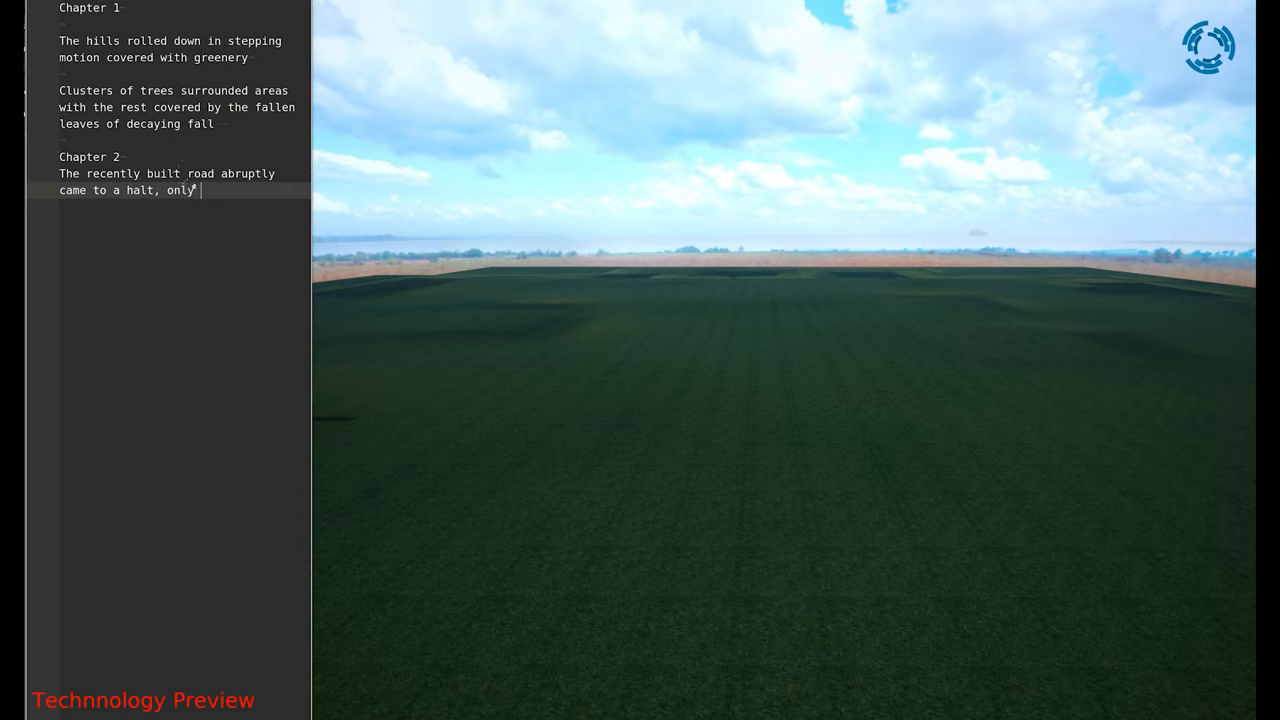
- Describe the road stretching both ways, the small house beside it, and the street's similar houses
text(furthering slightly in two opposite directions)
text(Near the end of left branch, stood a detached garage.)
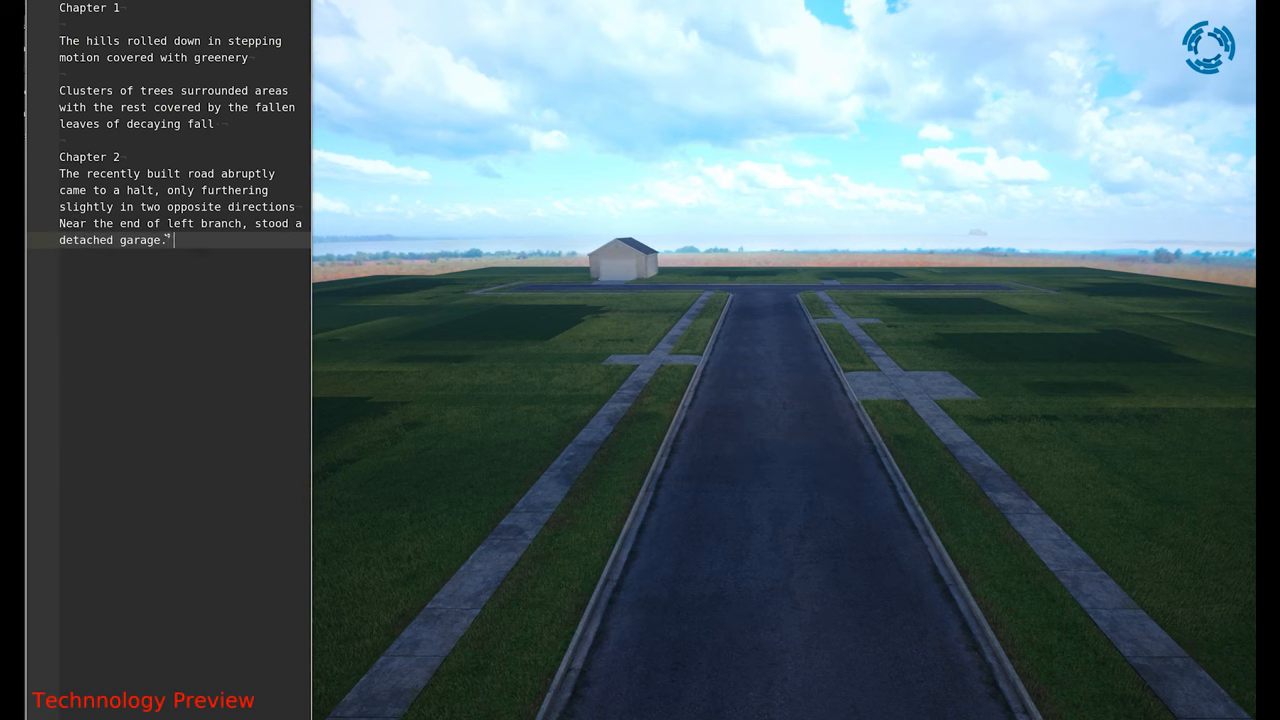
text(Alongside which, was teh small house with matching roofs.)
text(At the end of the narrow road, a much larger house with 2 floor stood alone.)
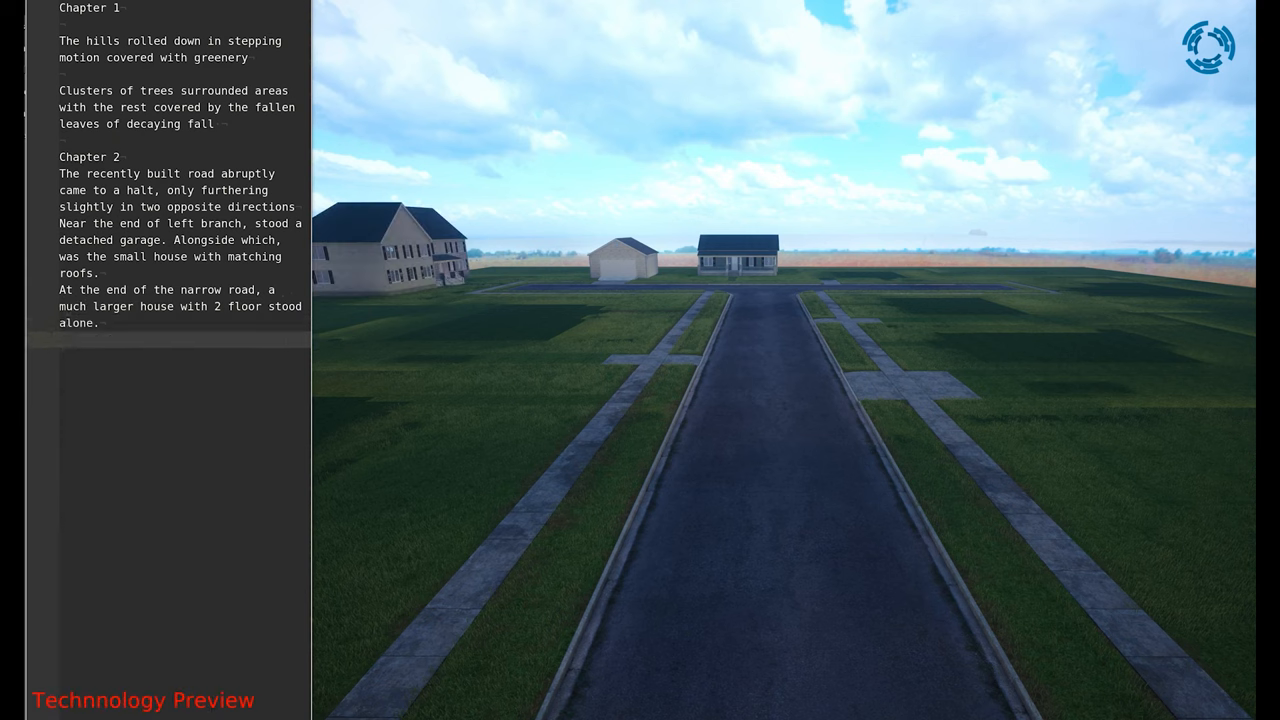
text(The rest of the streed)
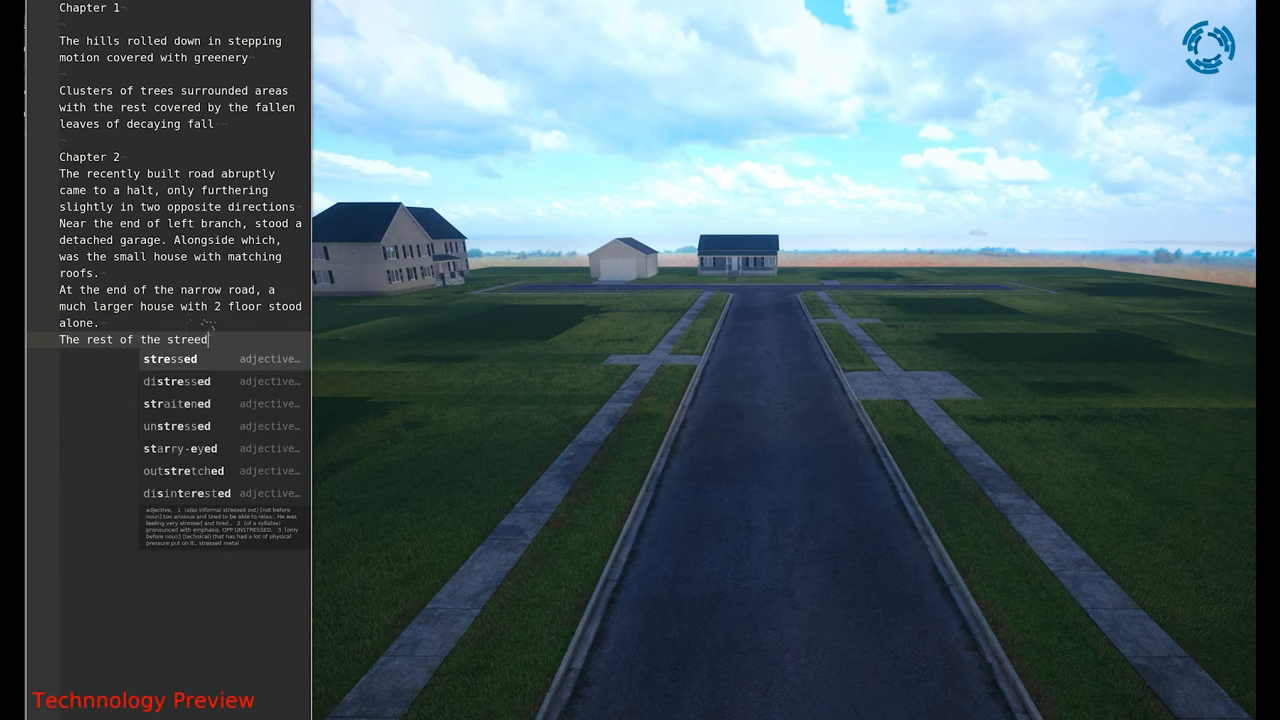
text(was occupied with similar house)
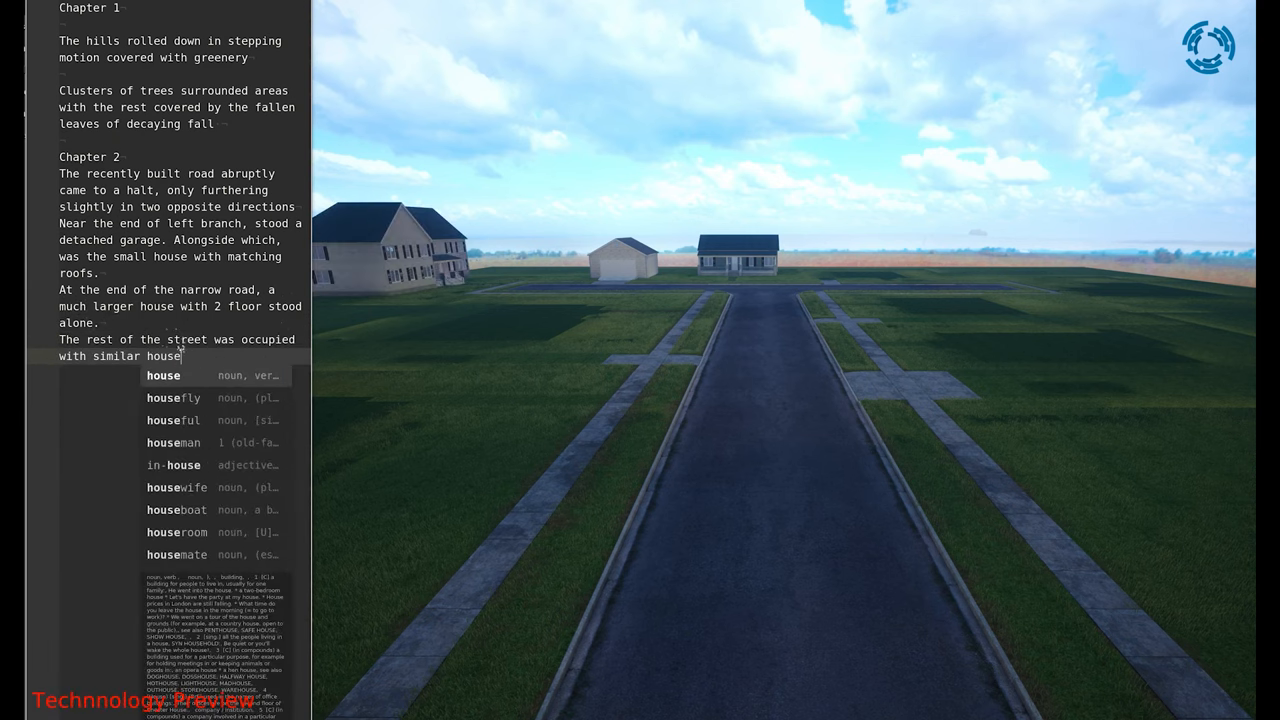
text(s, some large, others small, most recently built.)
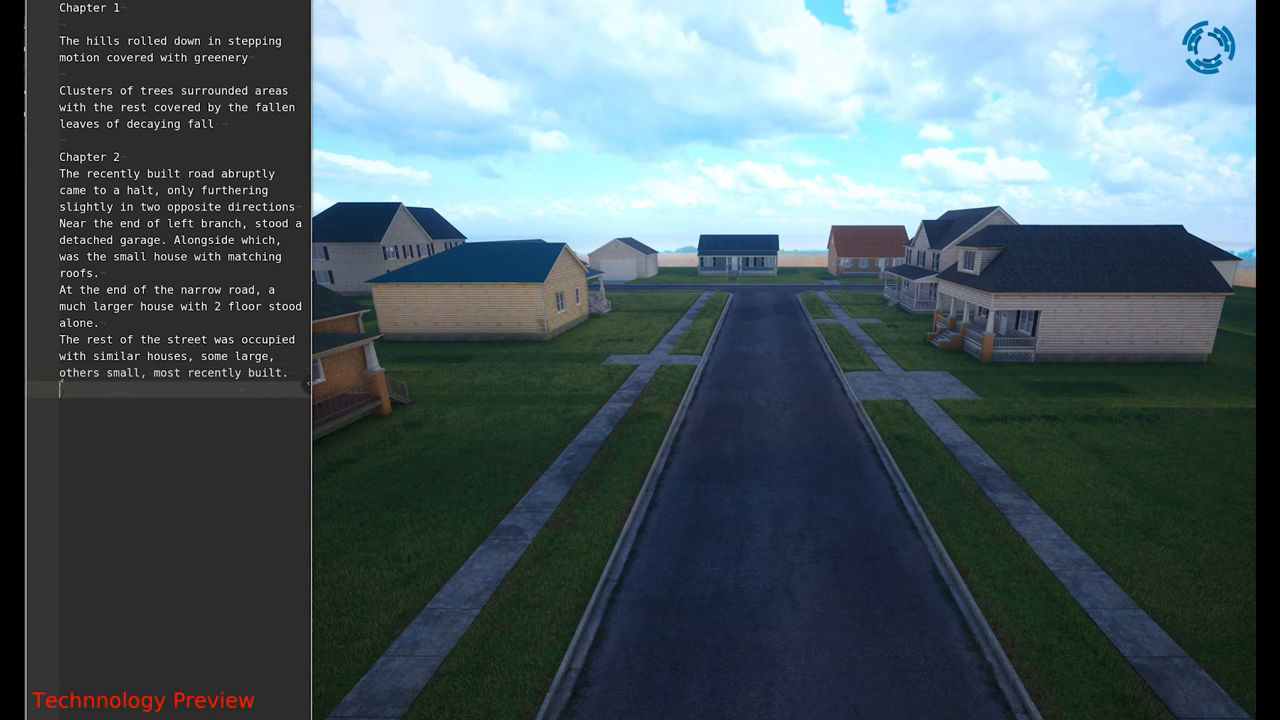
- Add driveways with parked vehicles, trash cans beside small fences, and trimmed hedges before each porch
text(Driveways extended beside the houses with a few vehicles parked idly.)
text(Electric poles went through the neighbourhood with wires hanging)
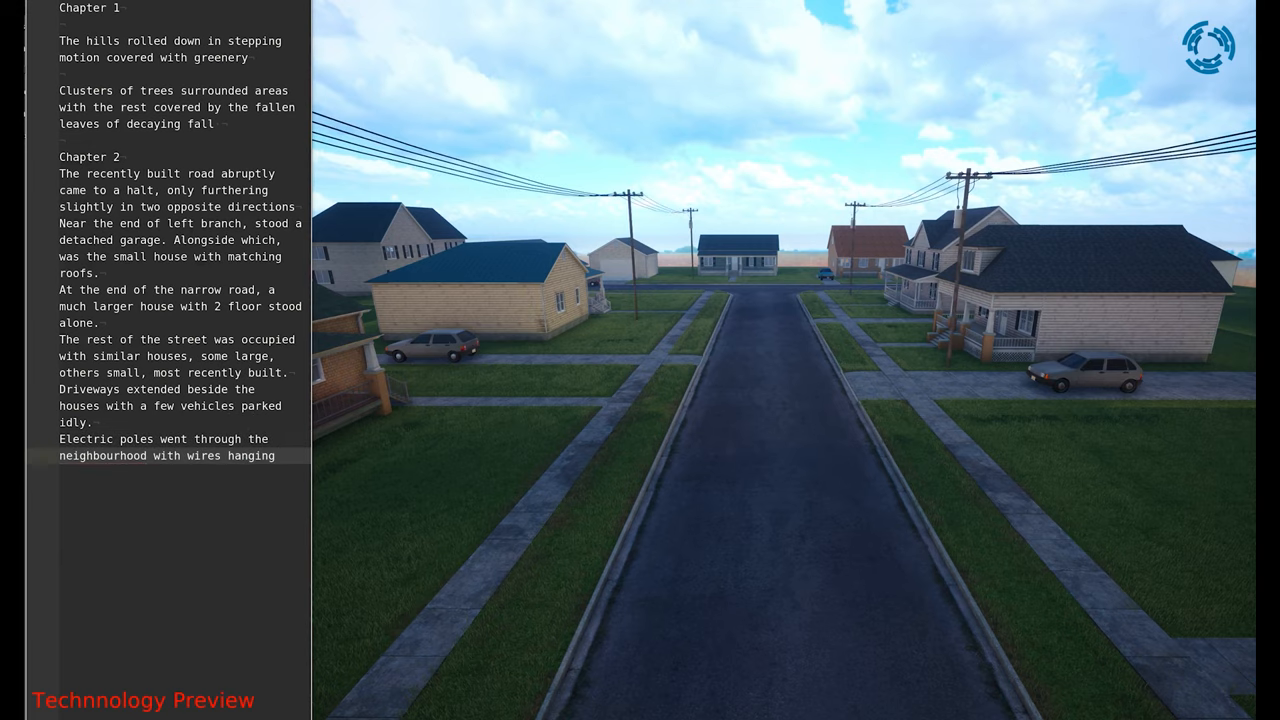
text(One could see a few trash cans beside the small fences.)
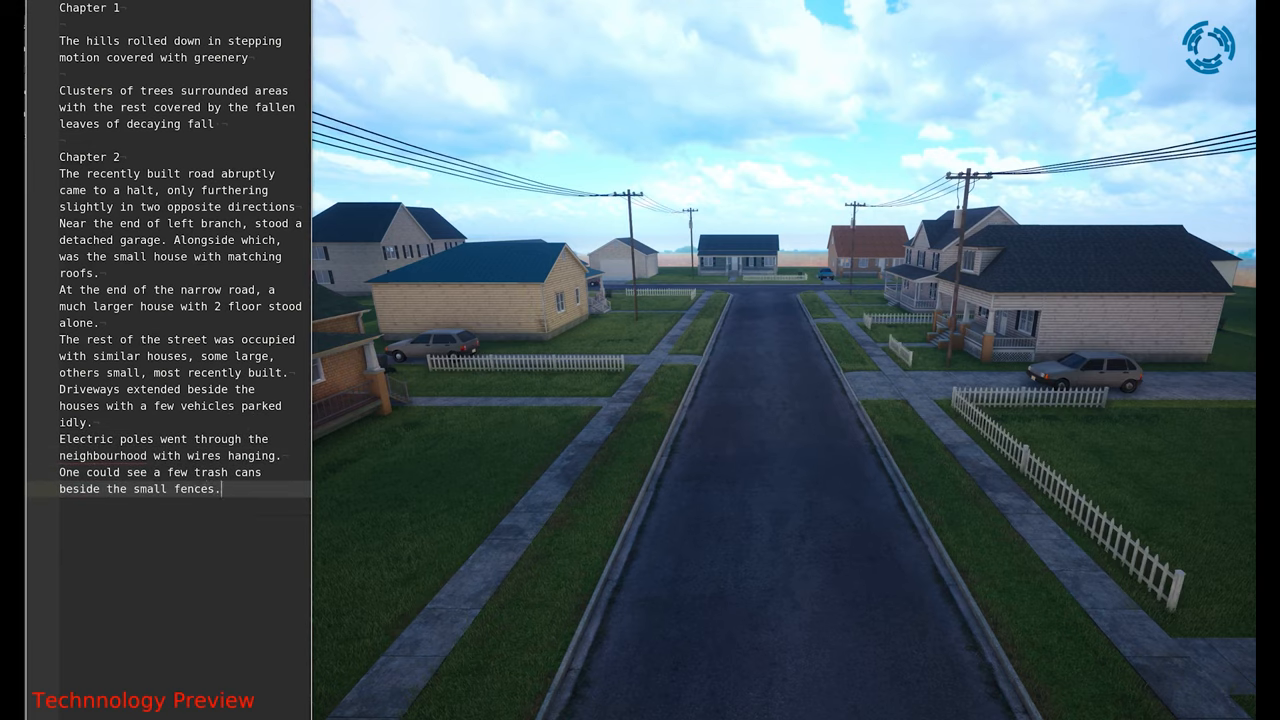
text(Neatly trimmed hedges, a few plants in front of each porch)
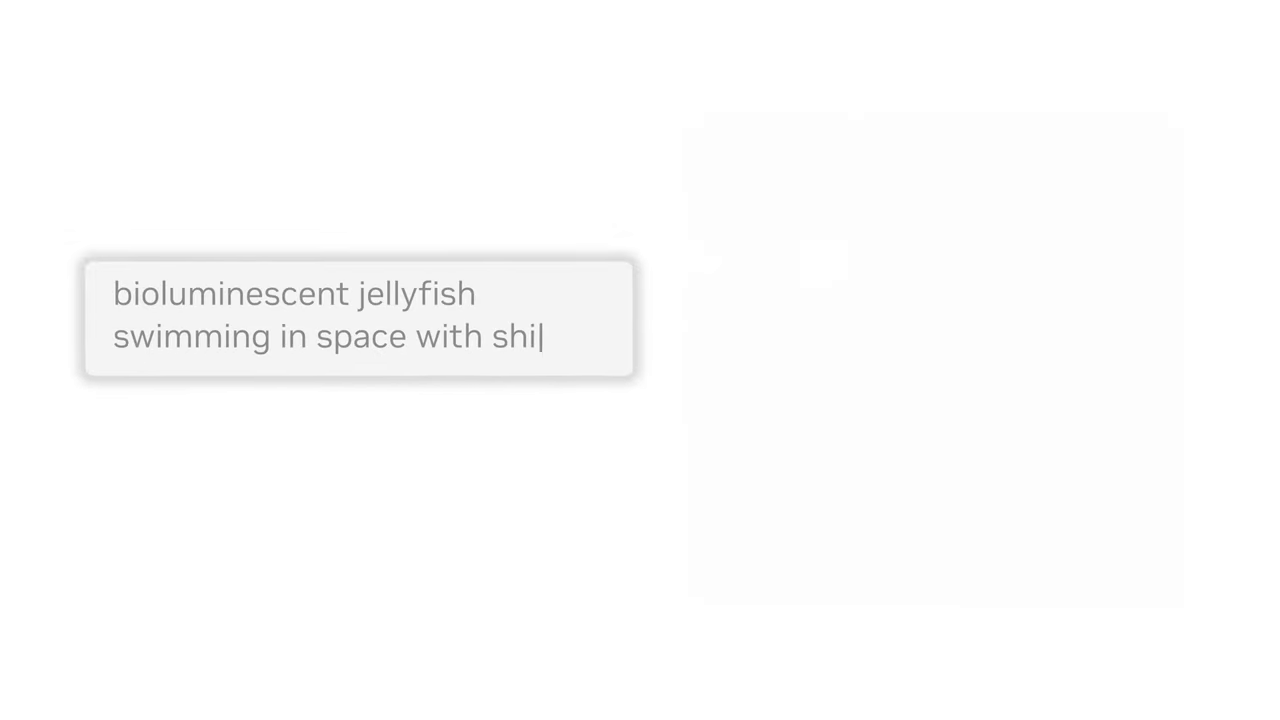
- Type the prompt 'a 3D model of a male bust with a furrowed brow'
text(a 3D model of a male bust with a furrowed bro)
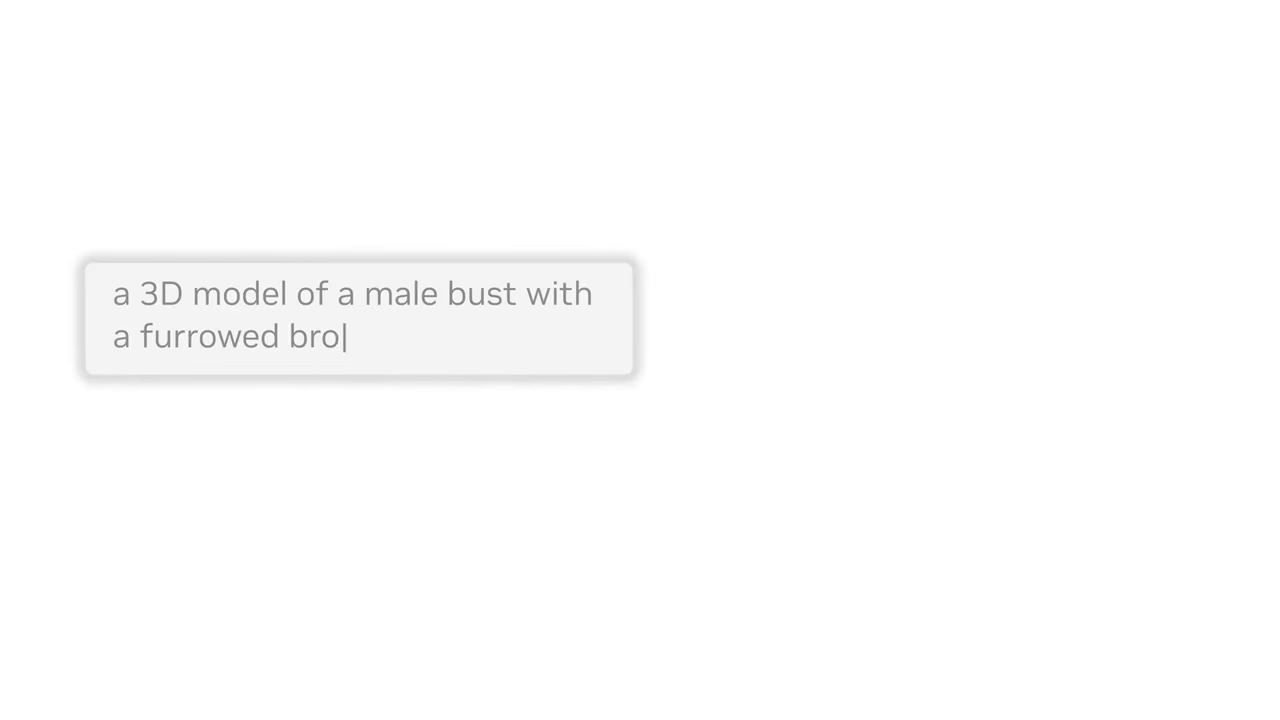